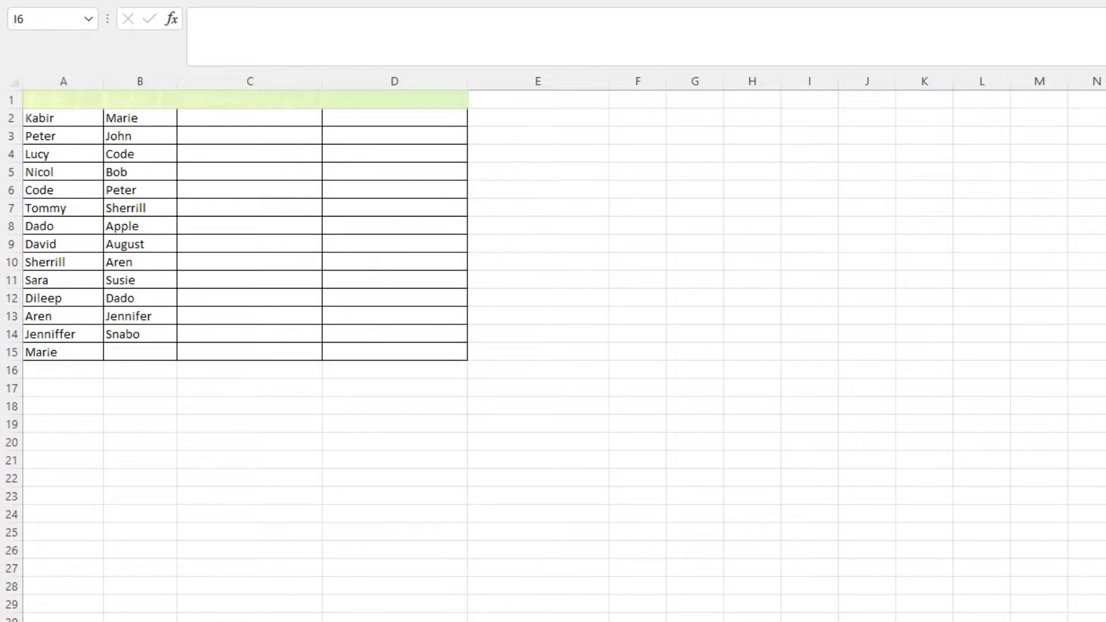
pyautogui.moveTo(296, 115)
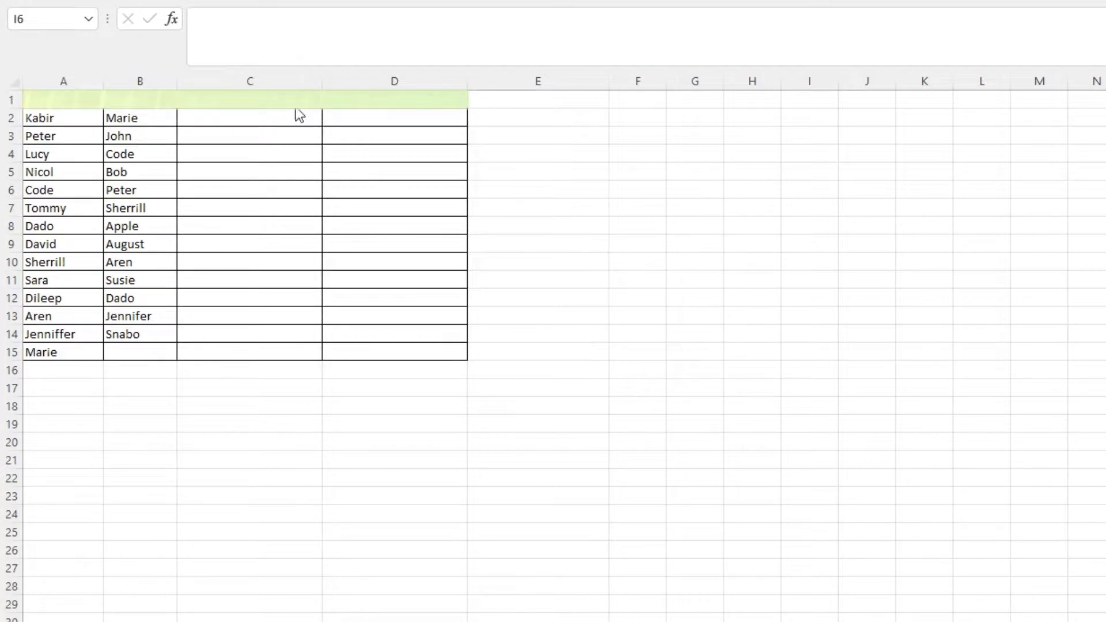
# Select C2 to start the IF/ISERROR/MATCH formula comparing column A names against column B
pyautogui.click(250, 116)
pyautogui.write('=IF((ISERROR(MATCH(A2, $B$2:$B$14,0))), A2,"")')
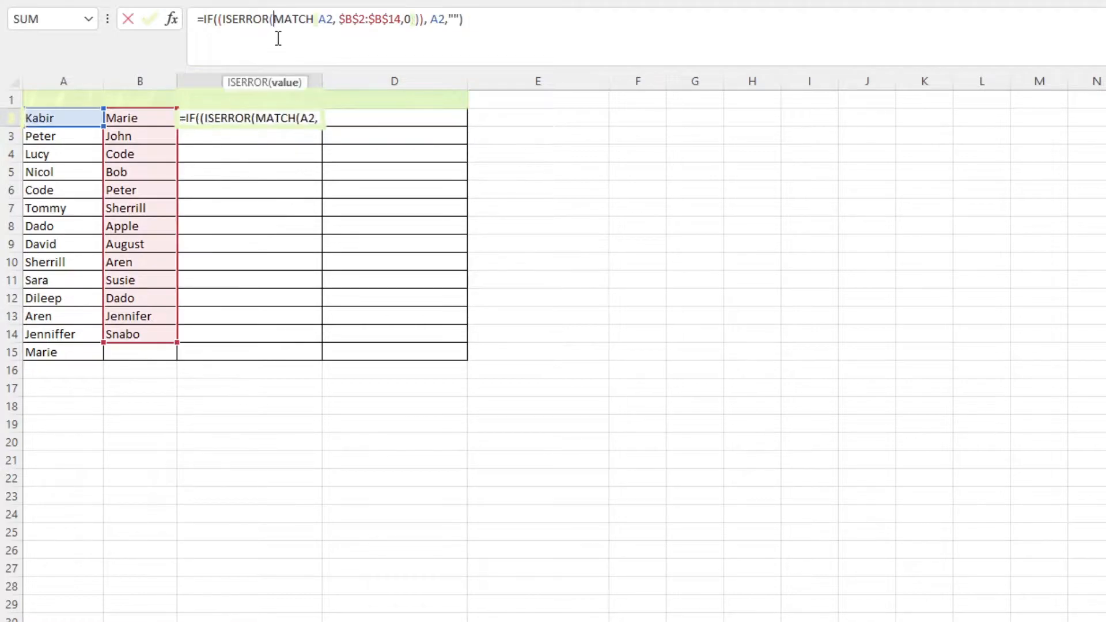
pyautogui.moveTo(138, 136)
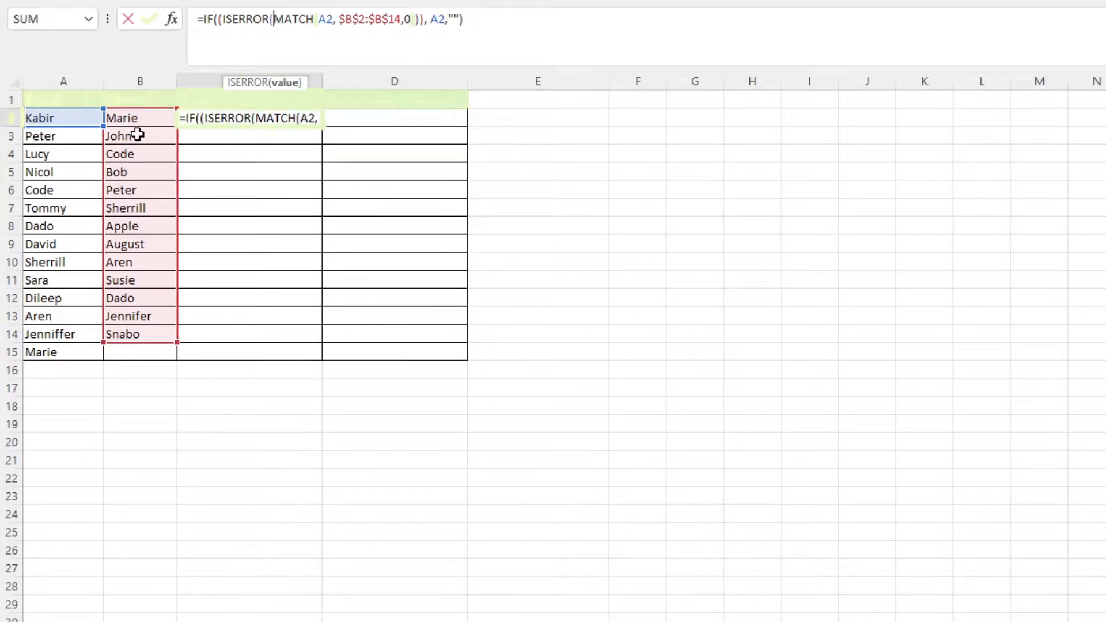
pyautogui.moveTo(115, 333)
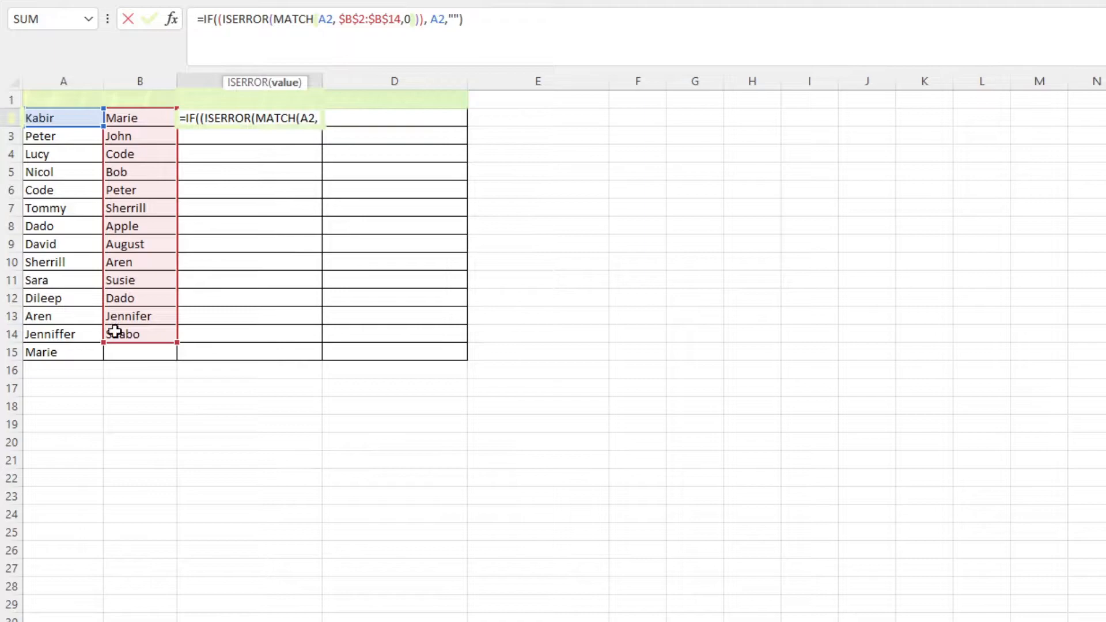
pyautogui.moveTo(332, 199)
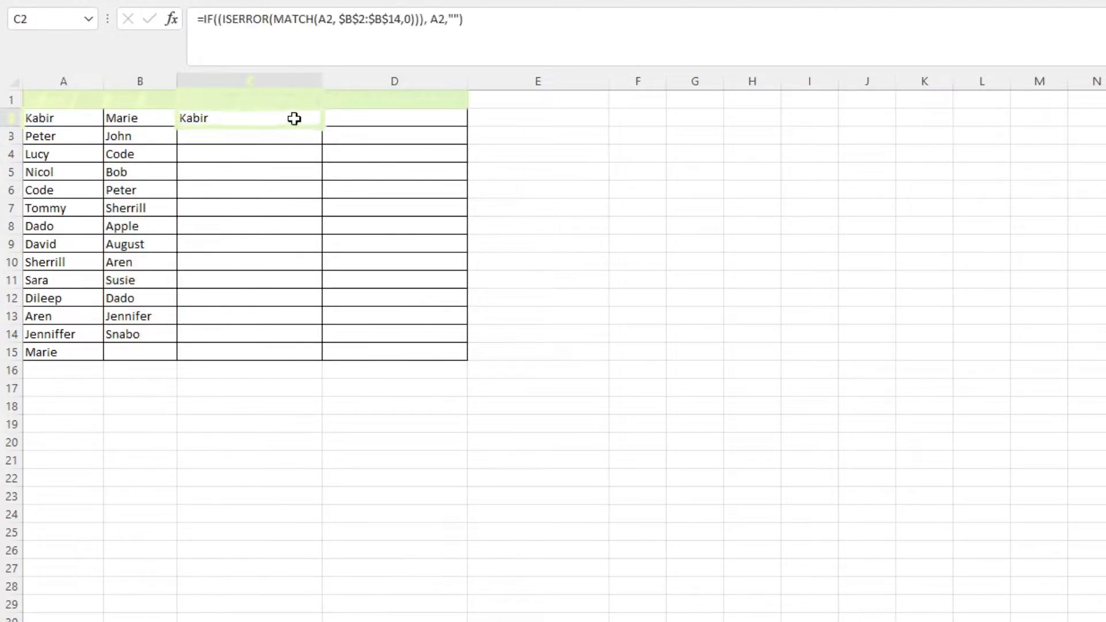
pyautogui.moveTo(323, 126)
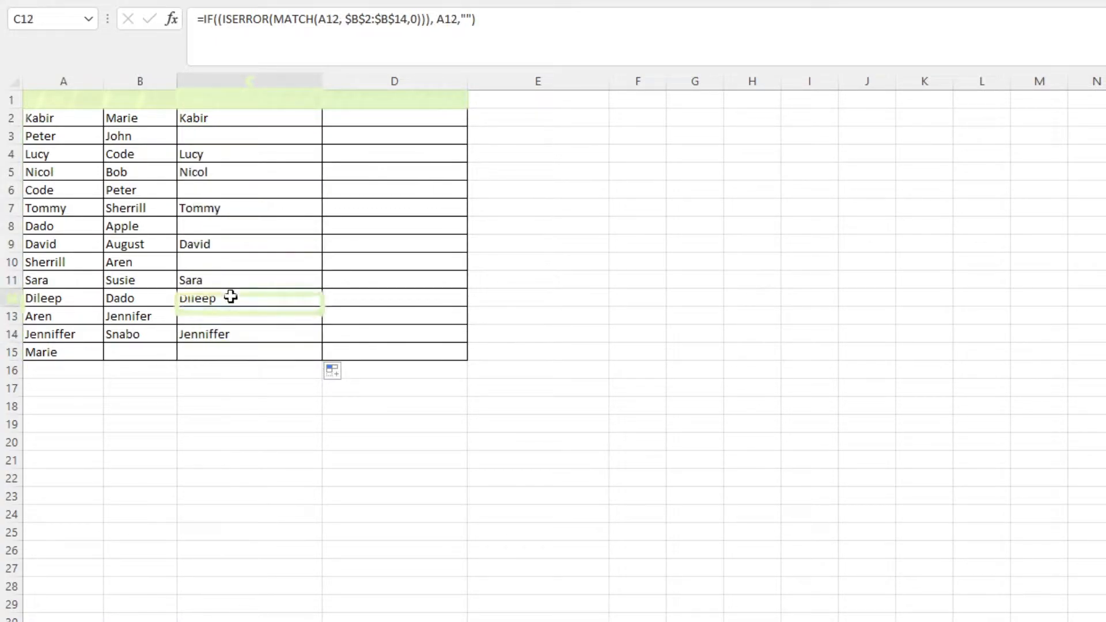
# Check the copied column C lookup formulas in lower and upper rows
pyautogui.click(248, 243)
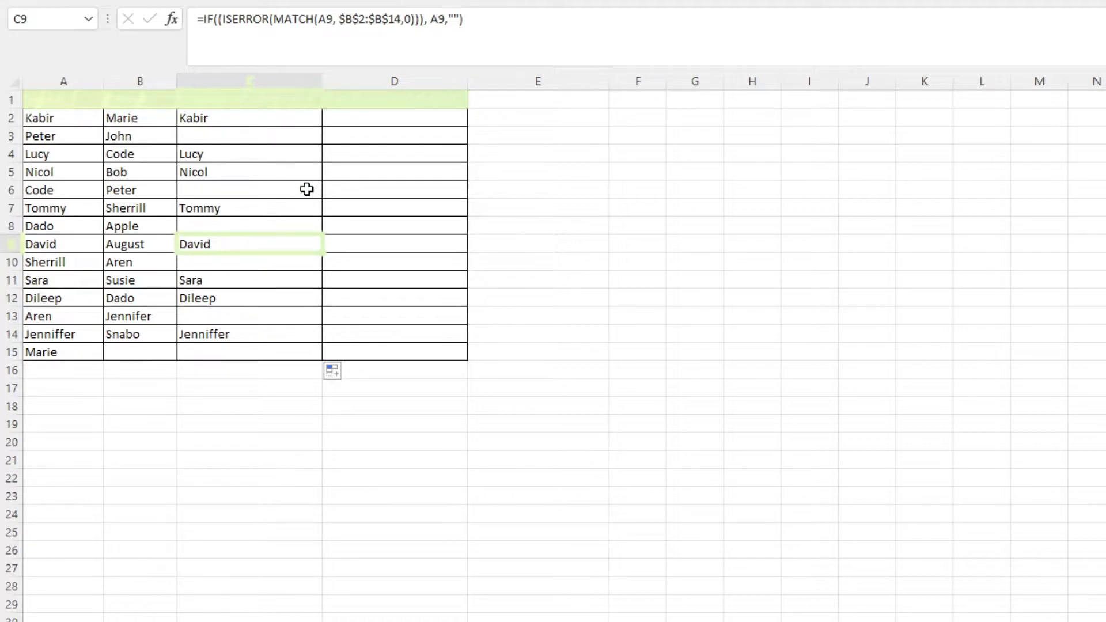
pyautogui.click(249, 118)
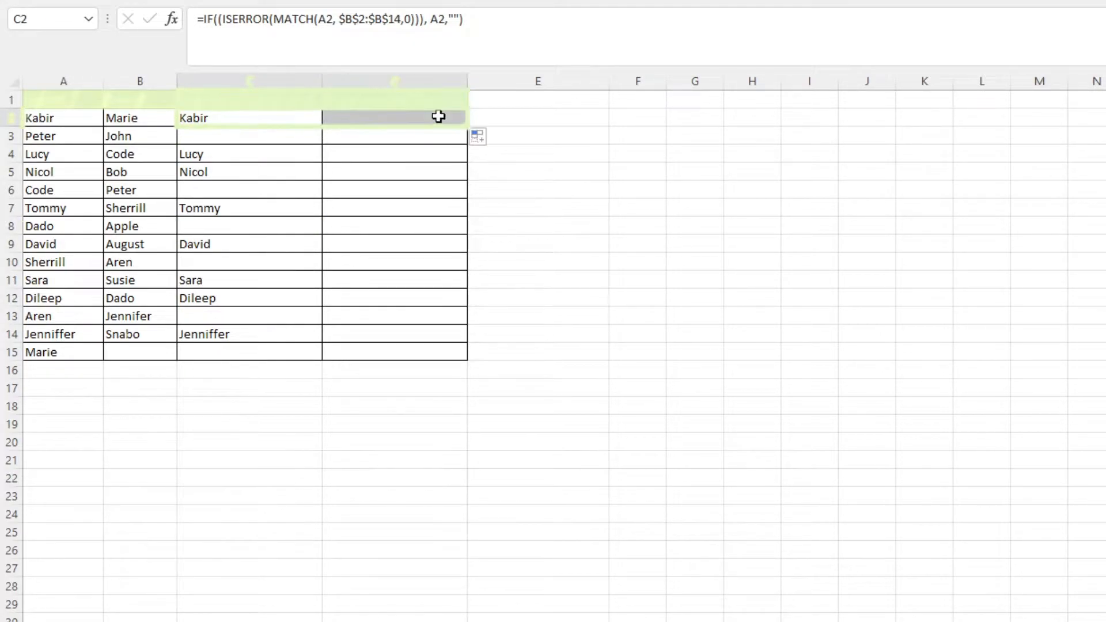
# Enter =IF(ISERROR(MATCH(B2,$A$2:$A$15,0)),B2,"") in D2 and fill it to row 15
pyautogui.click(393, 135)
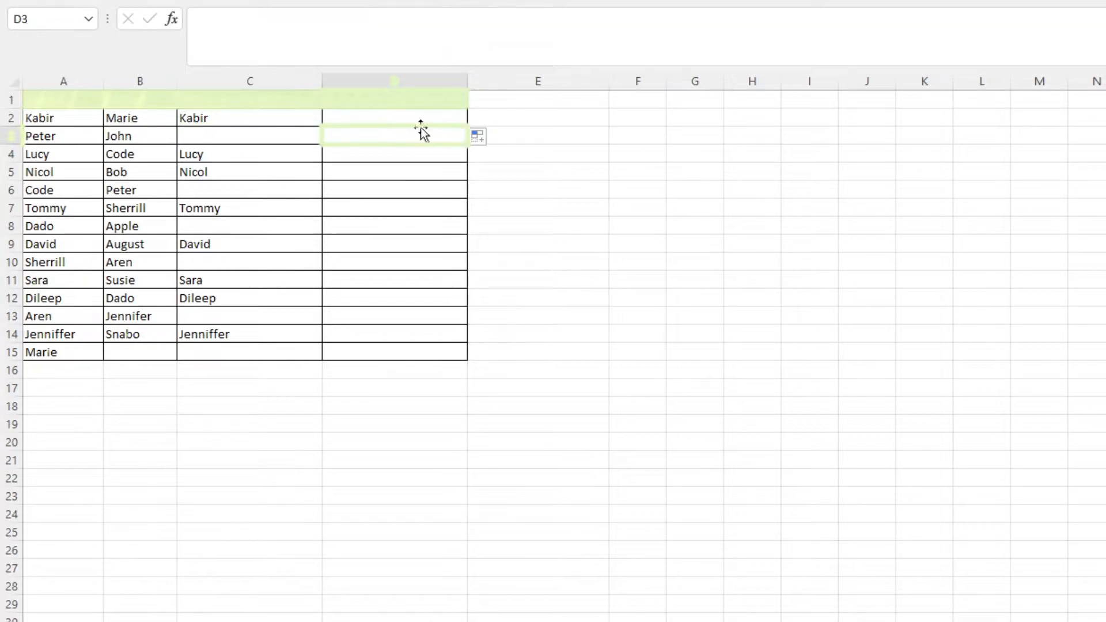
pyautogui.click(394, 117)
pyautogui.write('=IF((ISERROR(MATCH(B2, $B$2:$B$14,0))), B2,"')
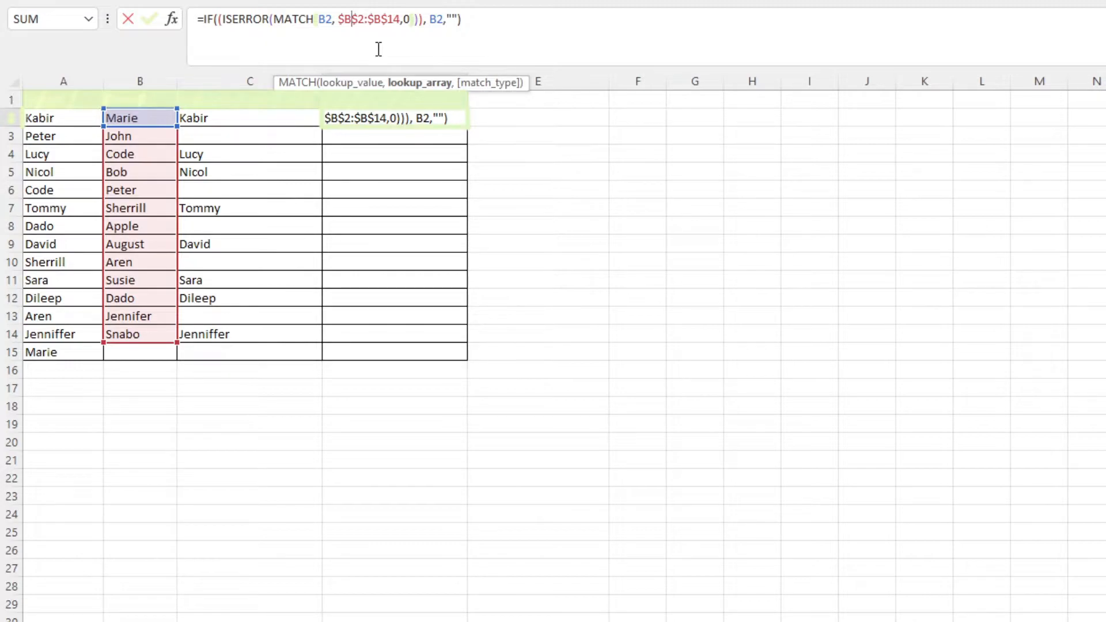
pyautogui.write('A')
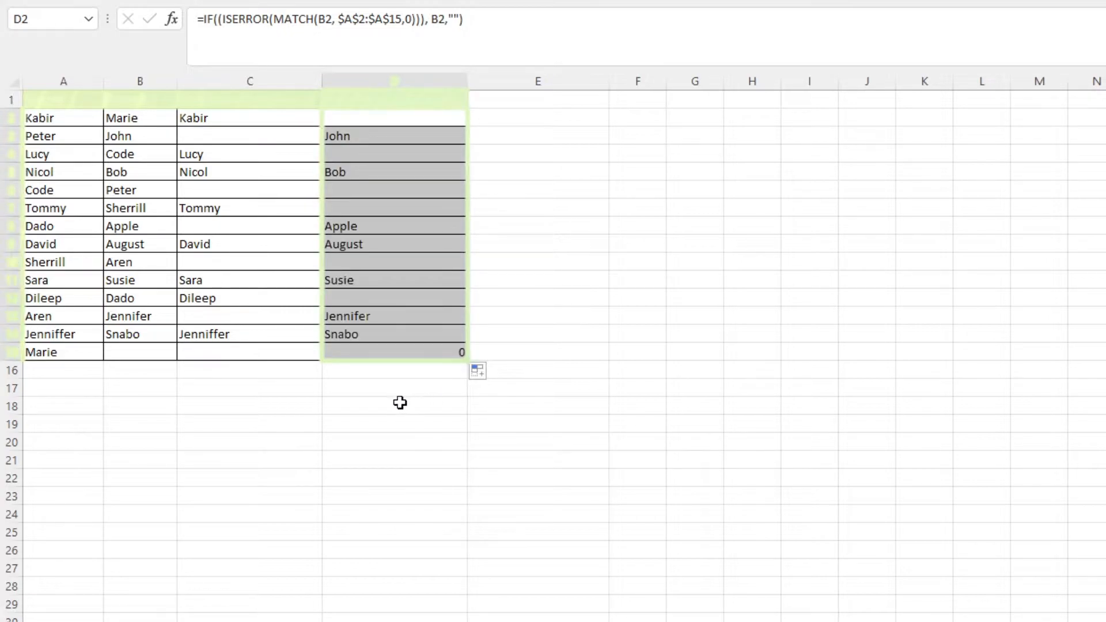
pyautogui.click(393, 352)
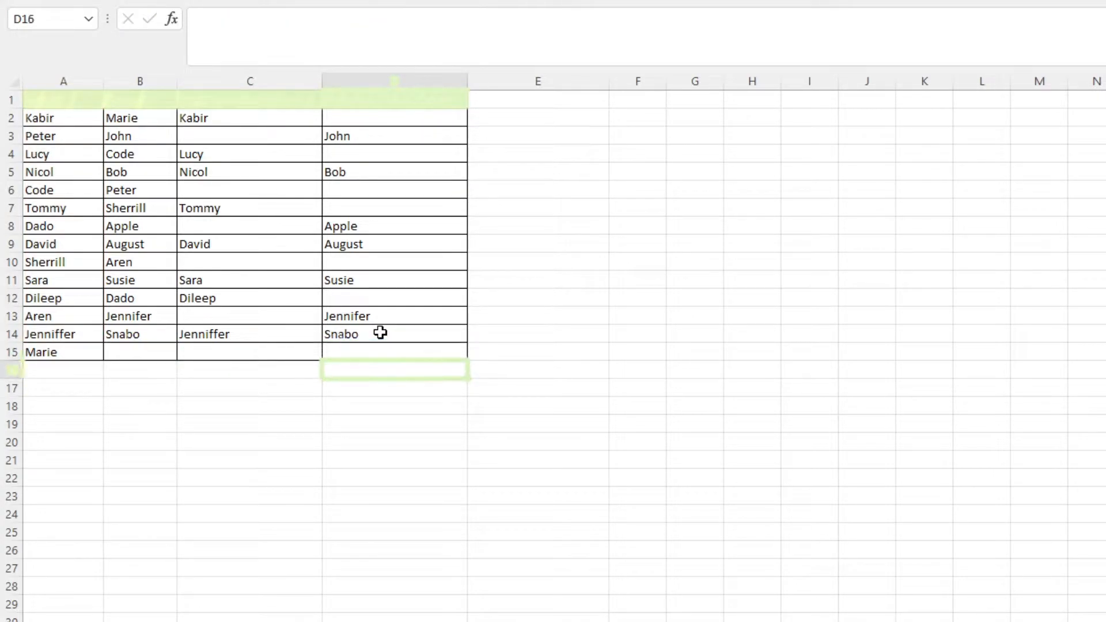
pyautogui.moveTo(858, 374)
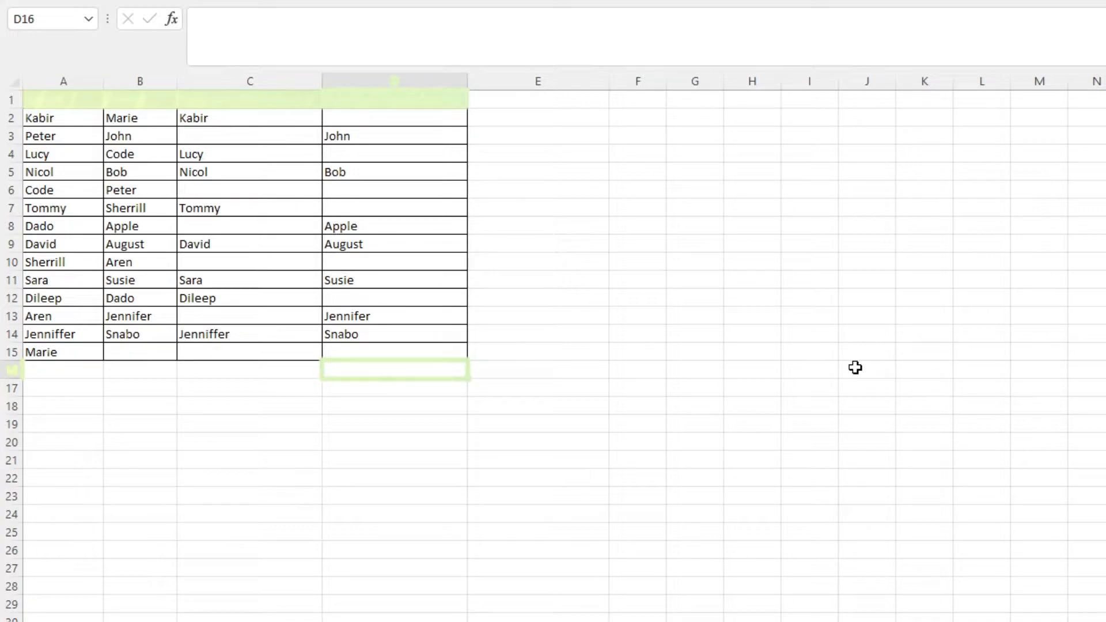
pyautogui.moveTo(858, 367)
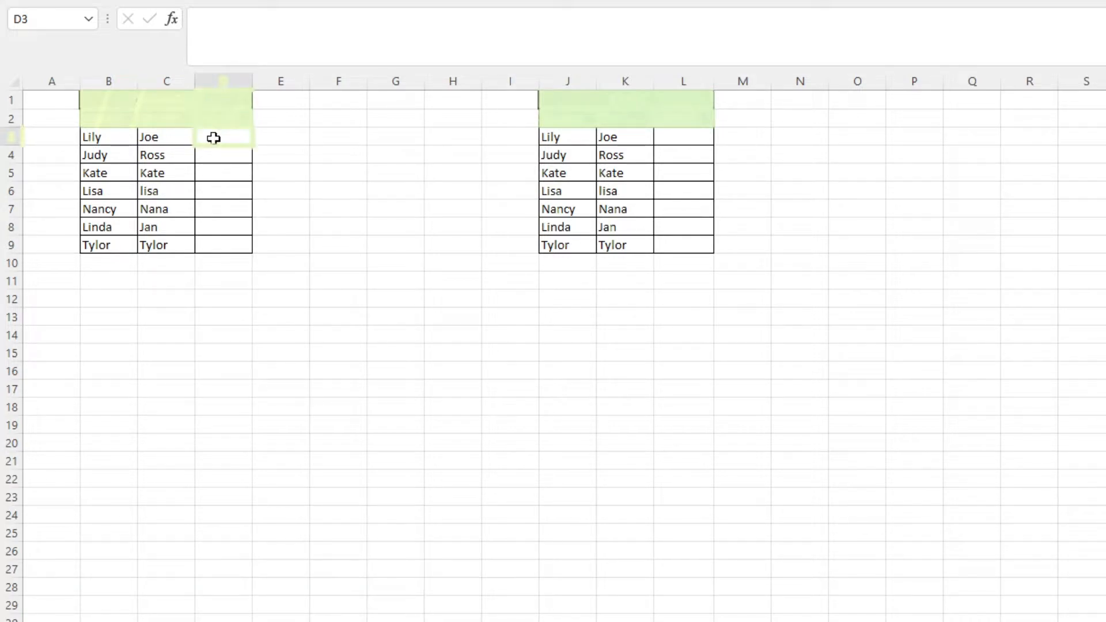
# Fill a B=C equality formula down column D to row 9, showing Lisa–lisa as TRUE
pyautogui.write('=B3=C3')
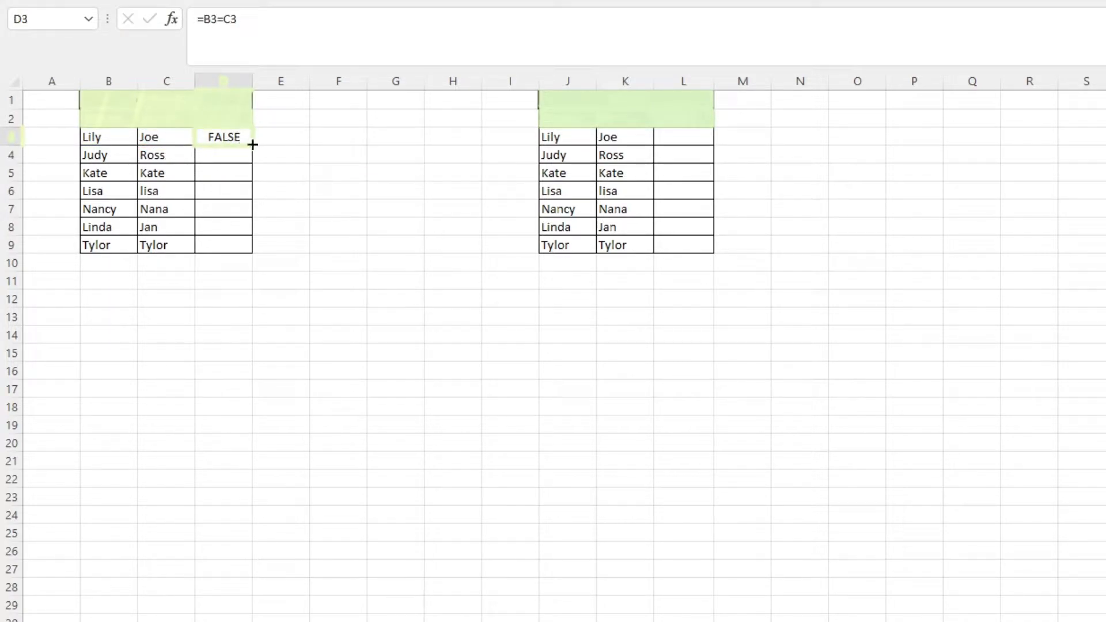
pyautogui.moveTo(252, 145); pyautogui.dragTo(253, 245)
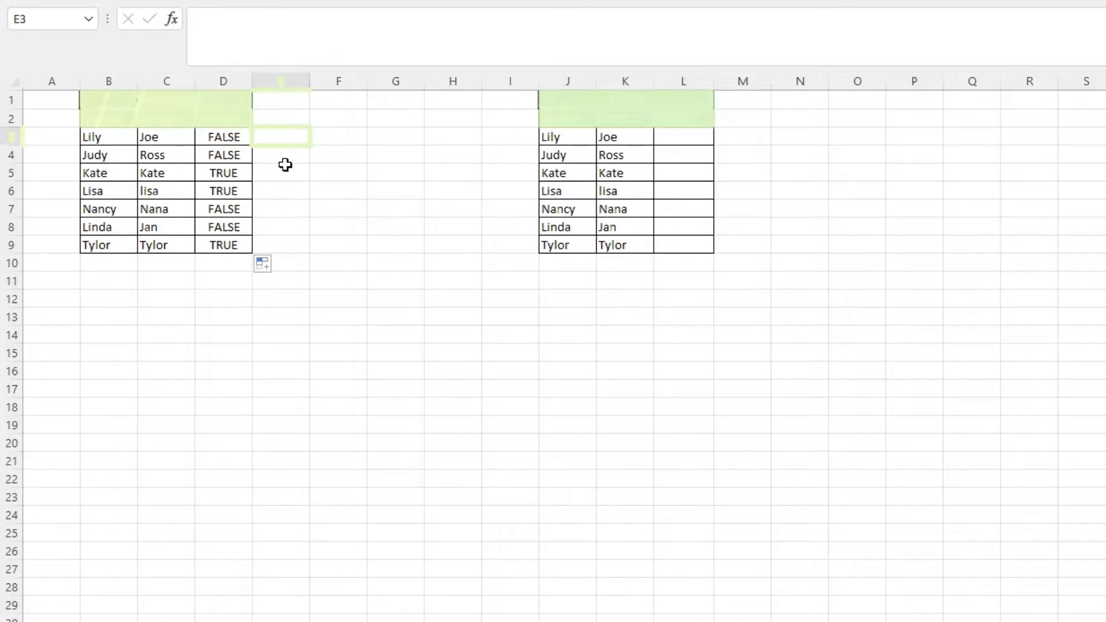
pyautogui.moveTo(233, 154)
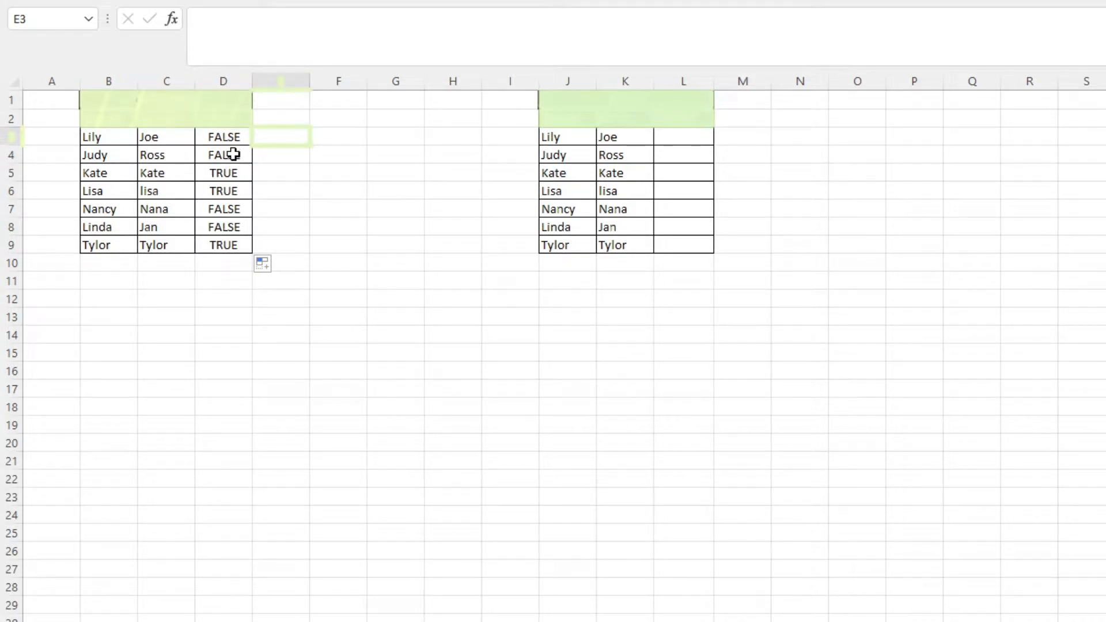
pyautogui.moveTo(236, 138)
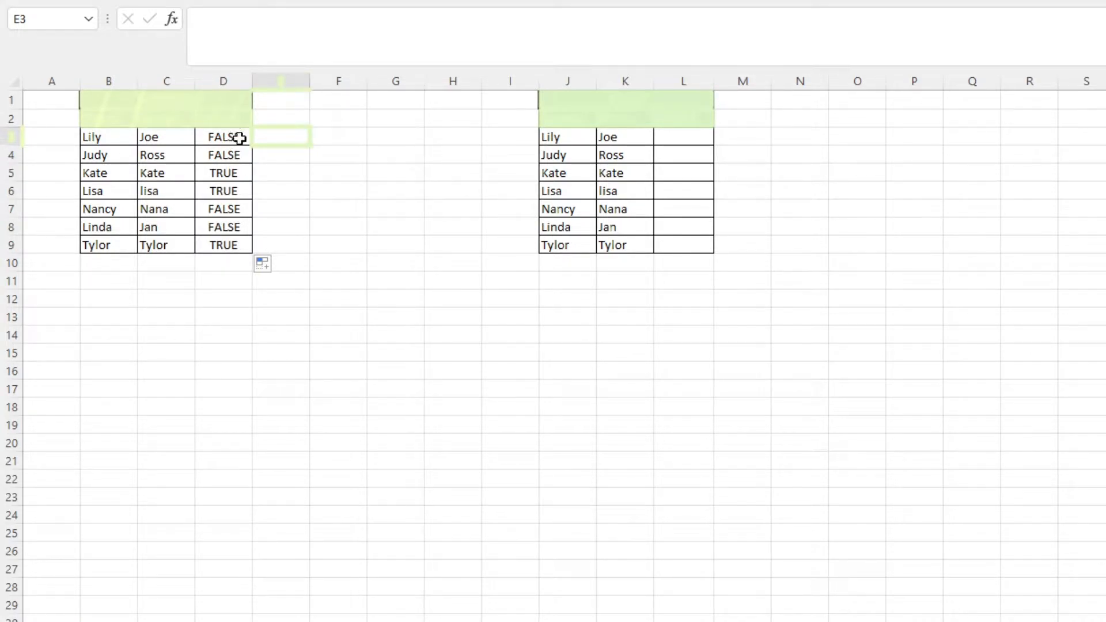
pyautogui.click(222, 172)
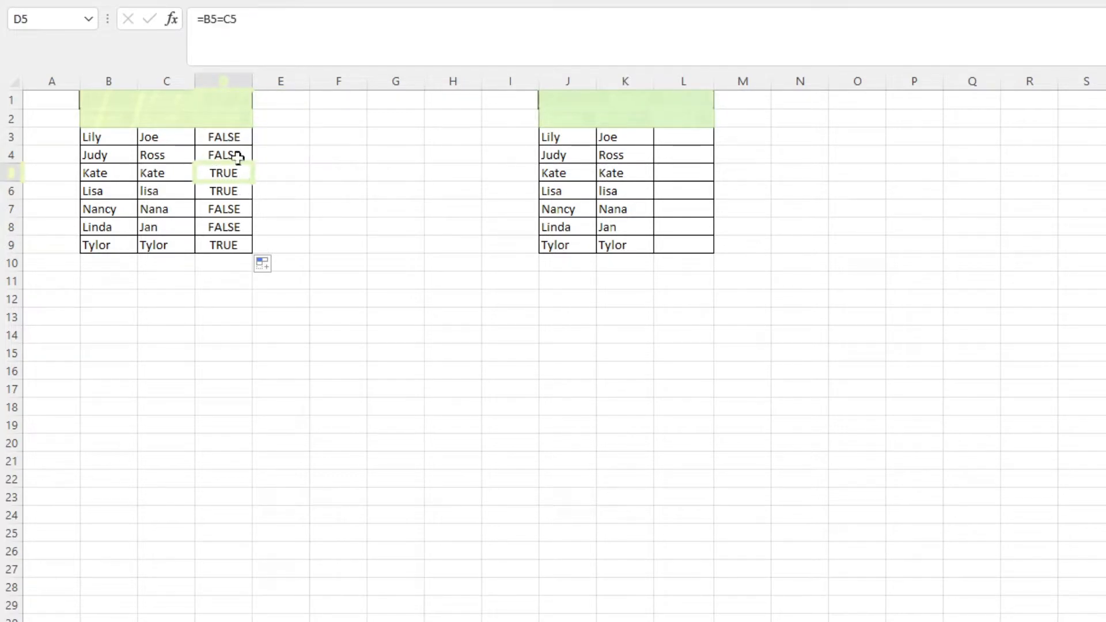
pyautogui.click(223, 155)
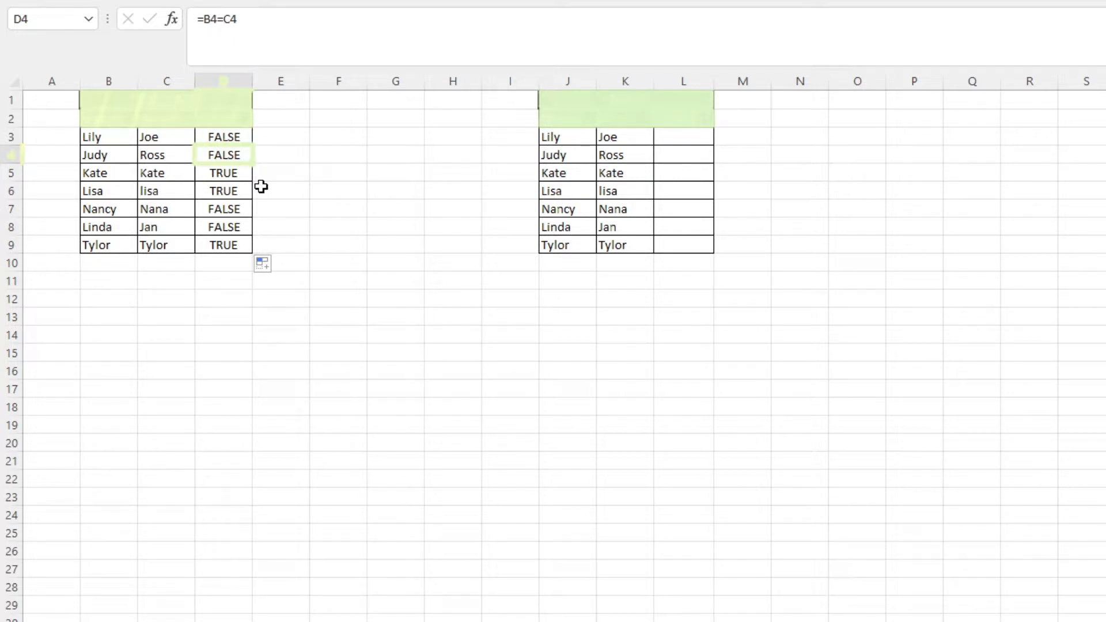
pyautogui.moveTo(104, 190)
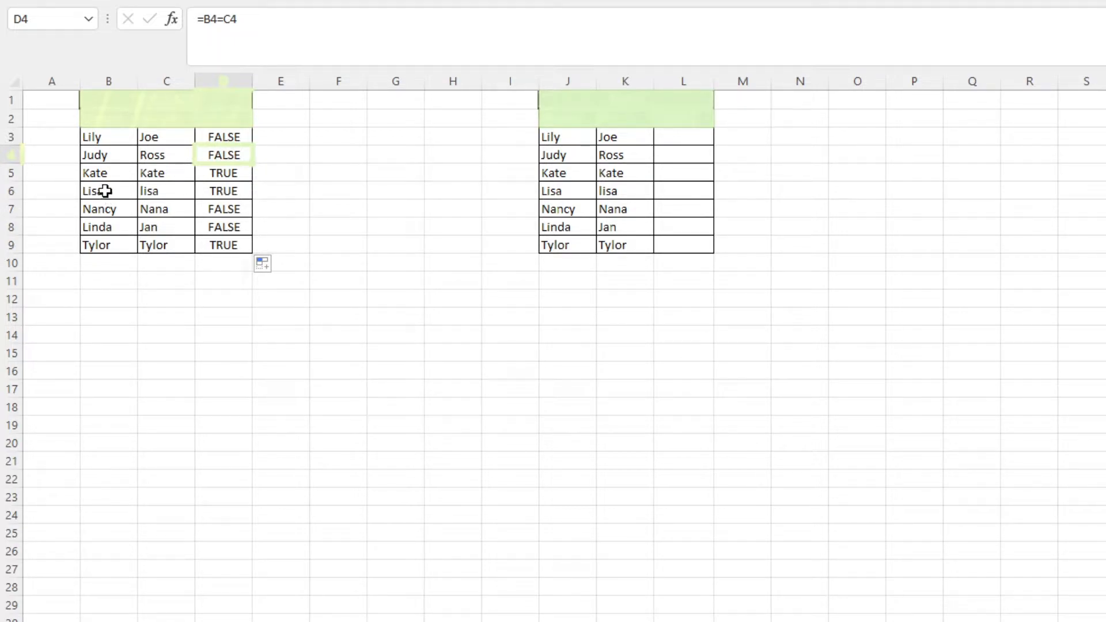
pyautogui.click(108, 191)
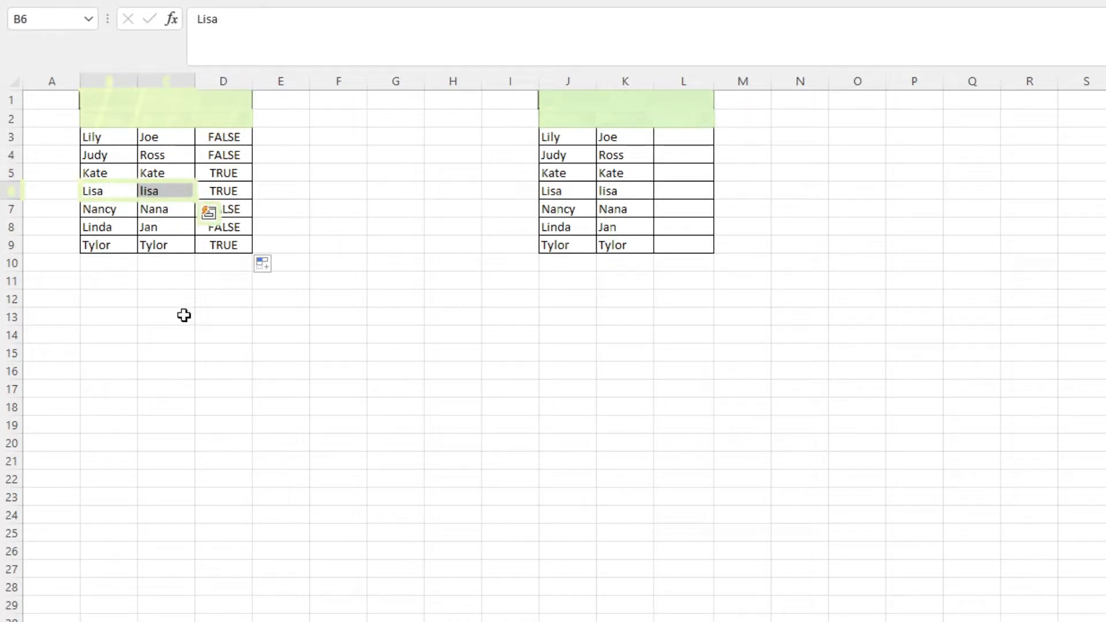
pyautogui.moveTo(179, 329)
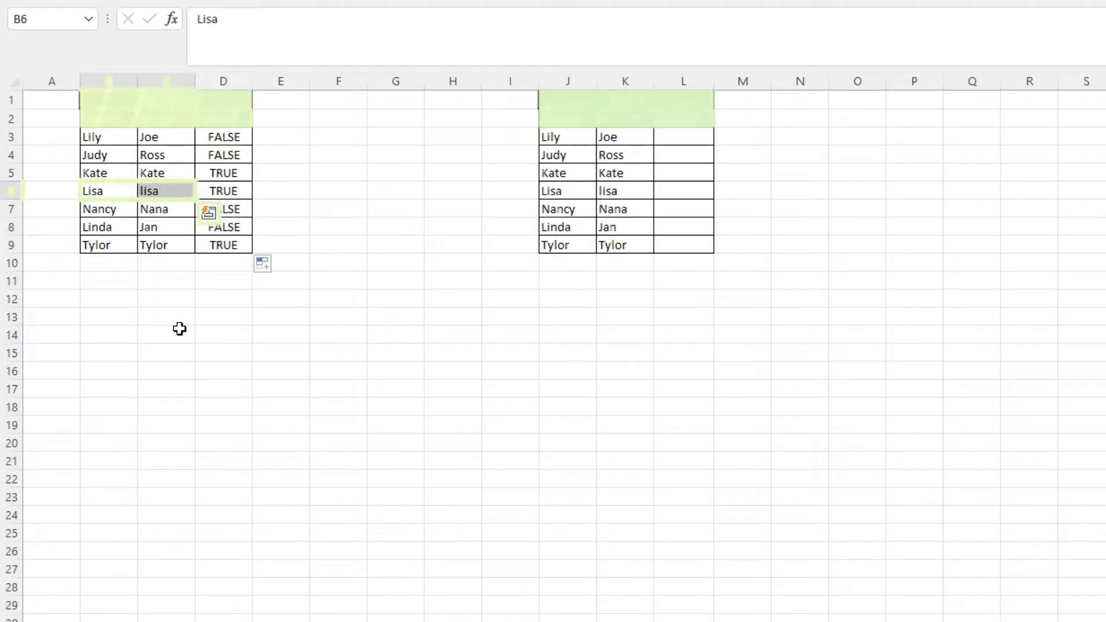
pyautogui.moveTo(177, 302)
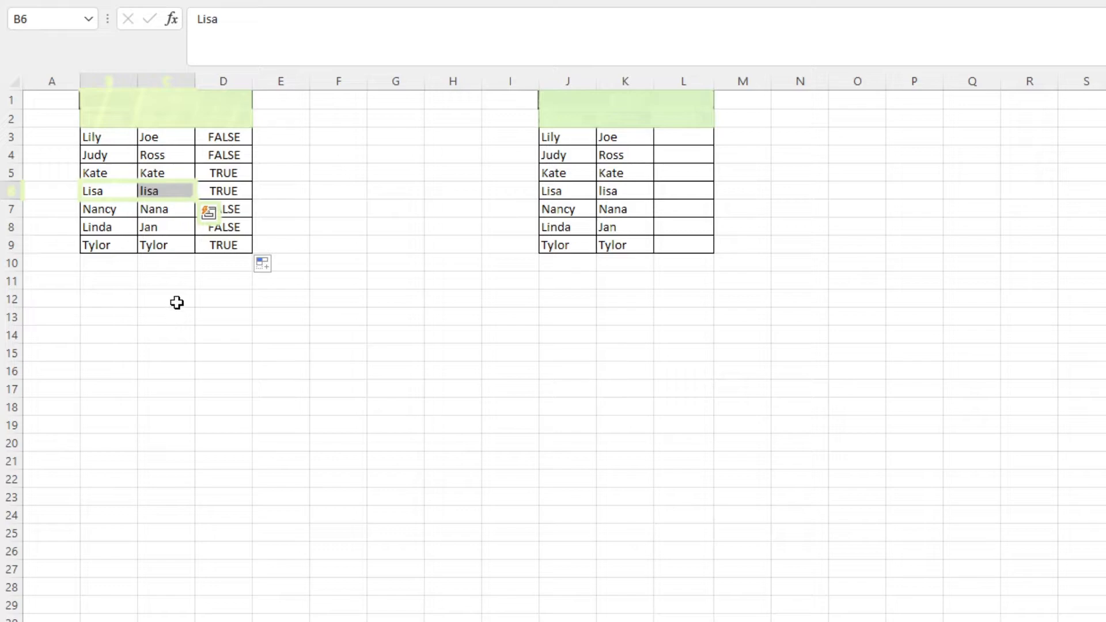
pyautogui.moveTo(168, 286)
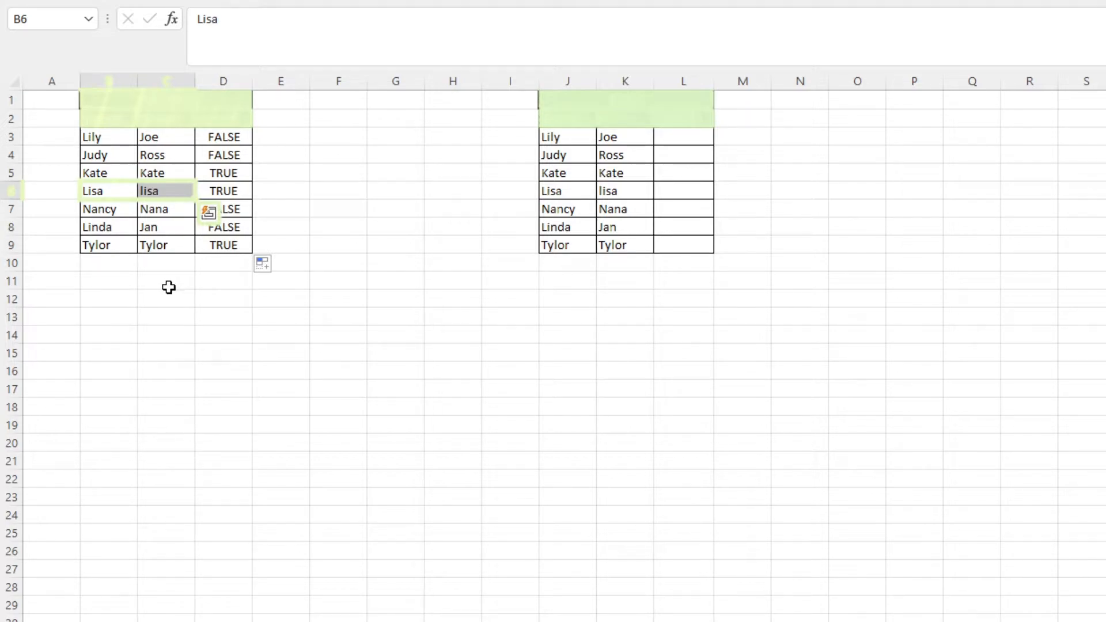
pyautogui.click(167, 281)
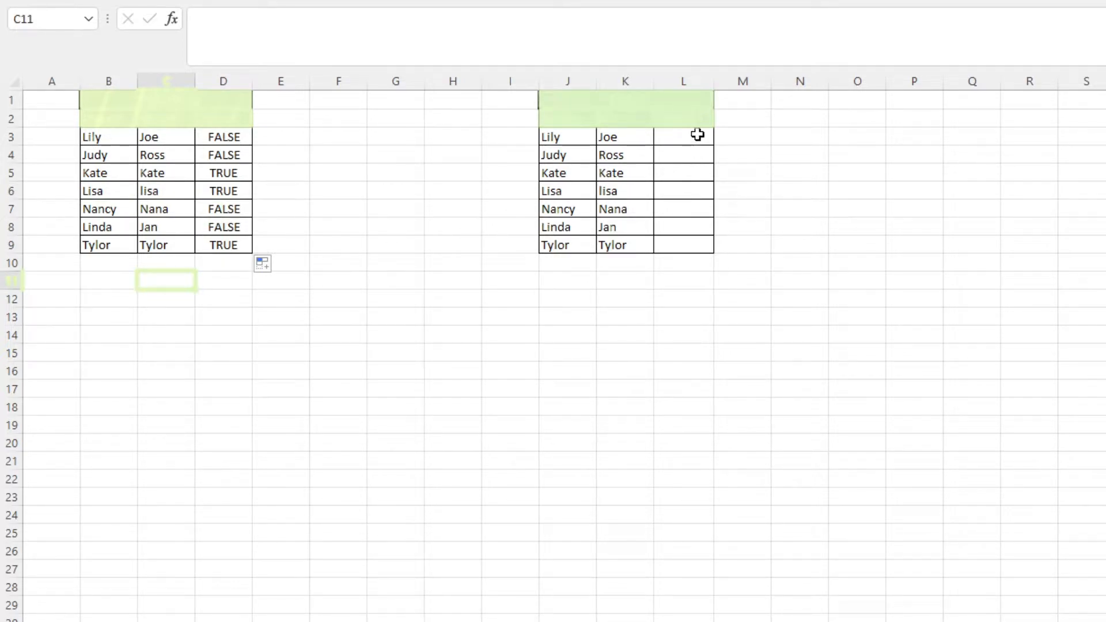
pyautogui.click(683, 136)
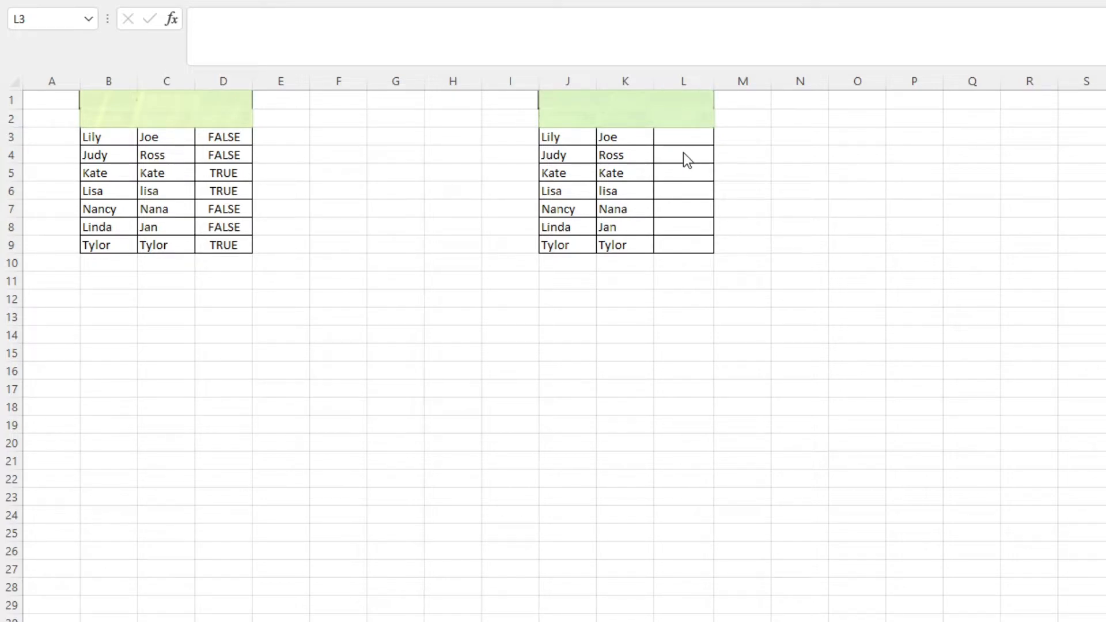
# Enter =EXACT(J3,K3) in L3 and fill it to L9, making Lisa–lisa FALSE
pyautogui.write('=EXACT(J3')
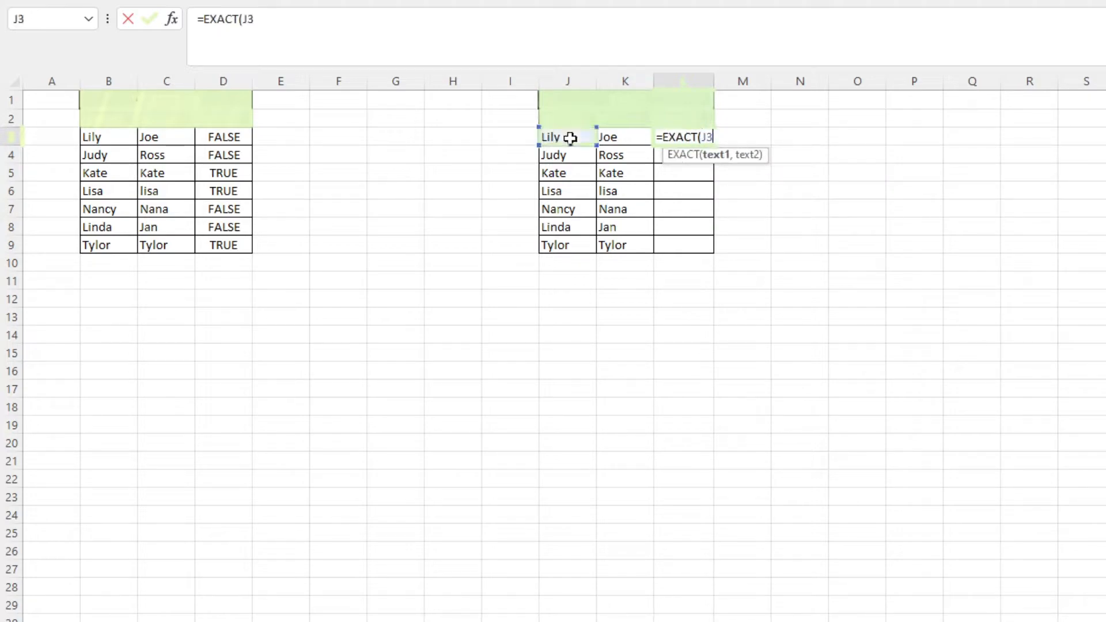
pyautogui.click(610, 136)
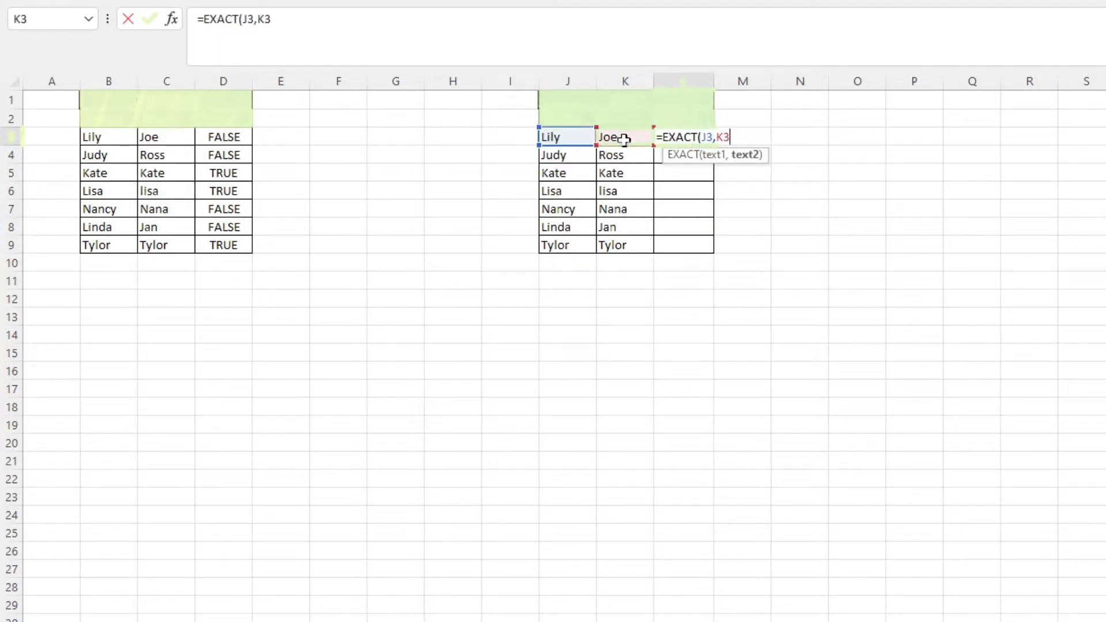
pyautogui.press('Return')
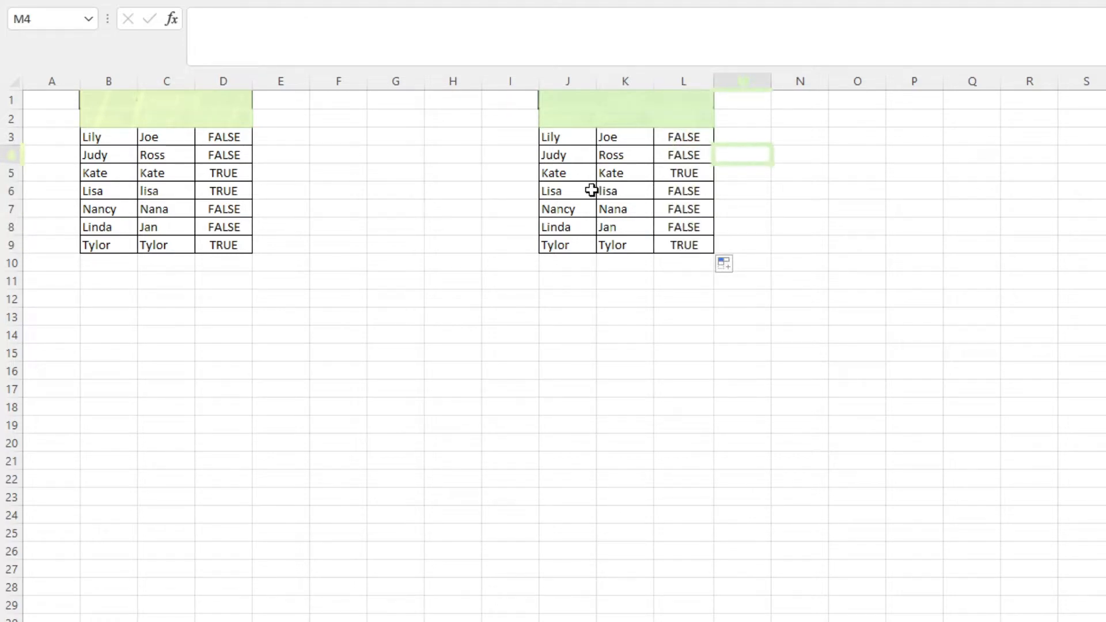
pyautogui.click(567, 191)
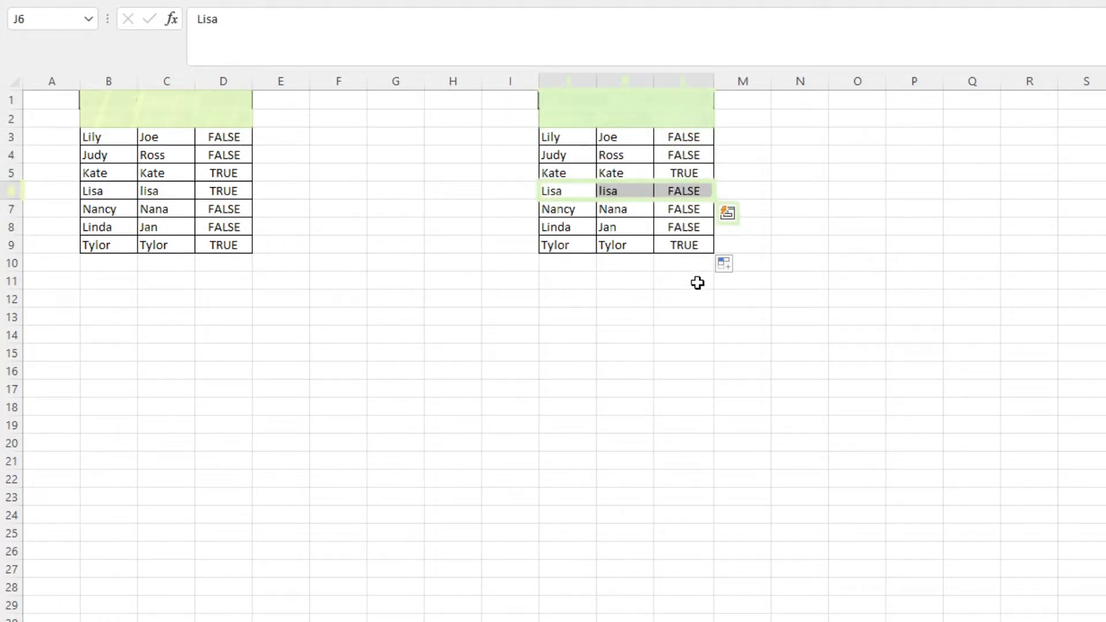
pyautogui.moveTo(663, 323)
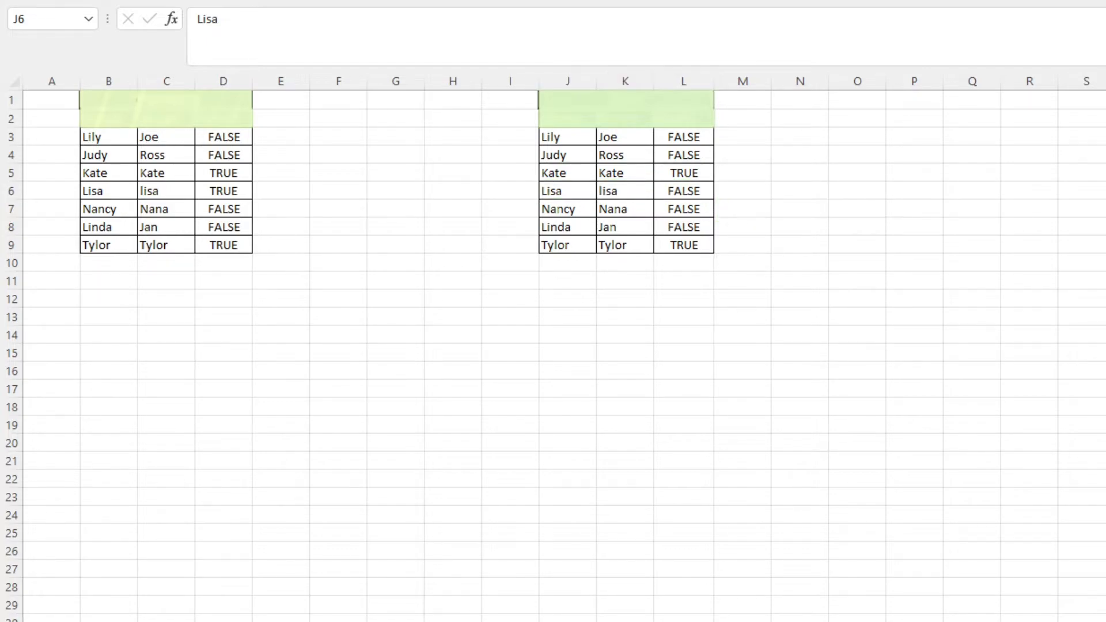
pyautogui.moveTo(714, 343)
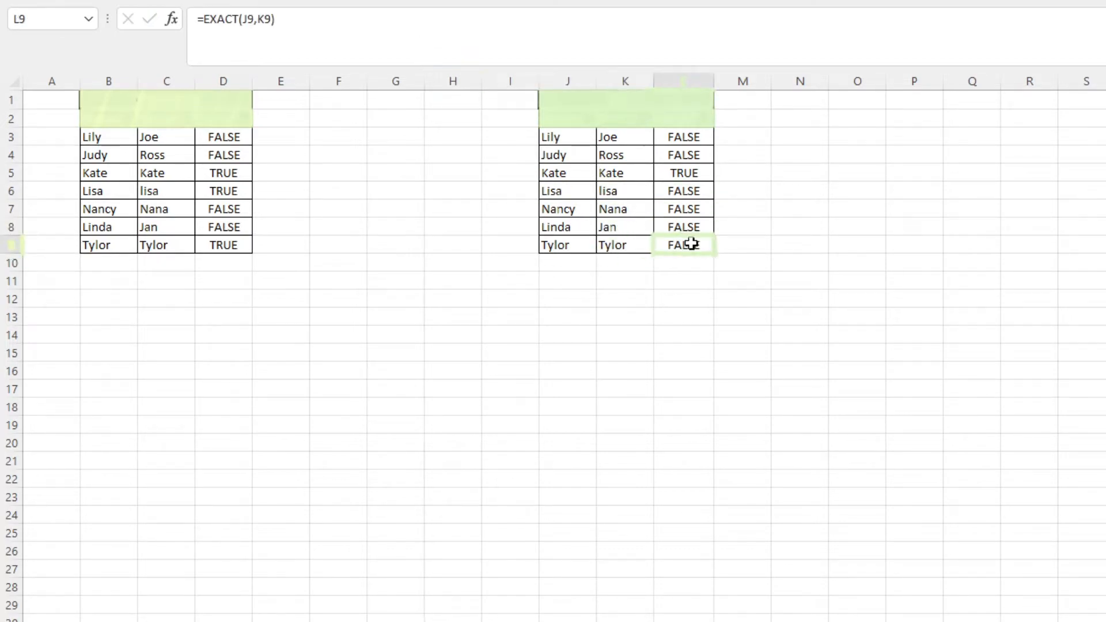
pyautogui.click(682, 136)
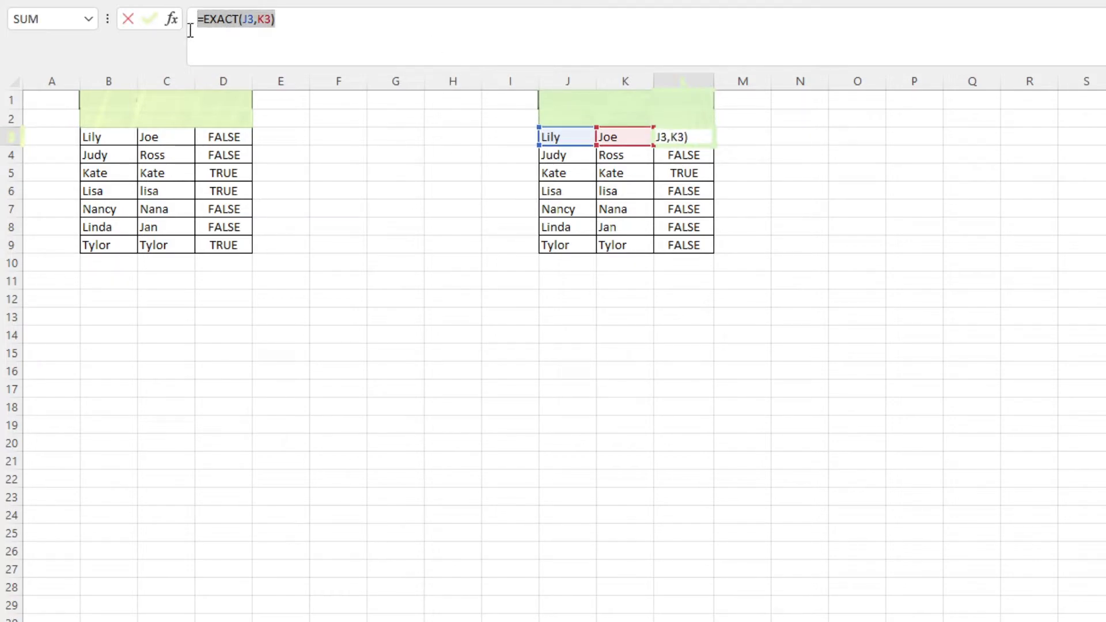
# Change L3 to =IF(EXACT(J3,K3),"Match","Mismatch") and copy it down to L9
pyautogui.write('=IF(EXACT(J3,K3),"Match","Mismatch")')
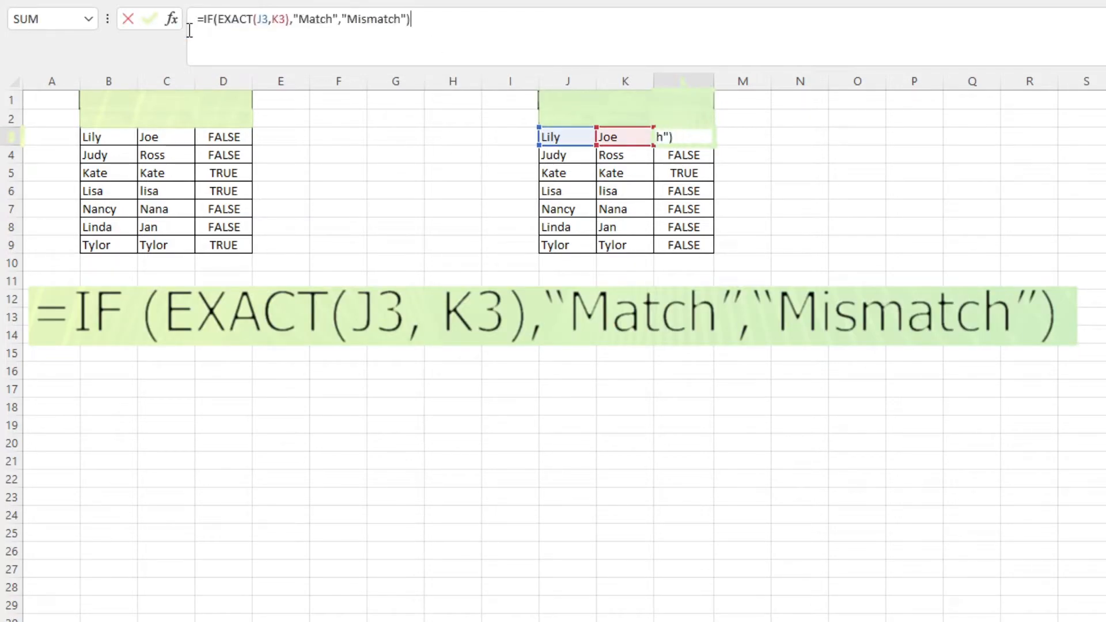
pyautogui.press('Return')
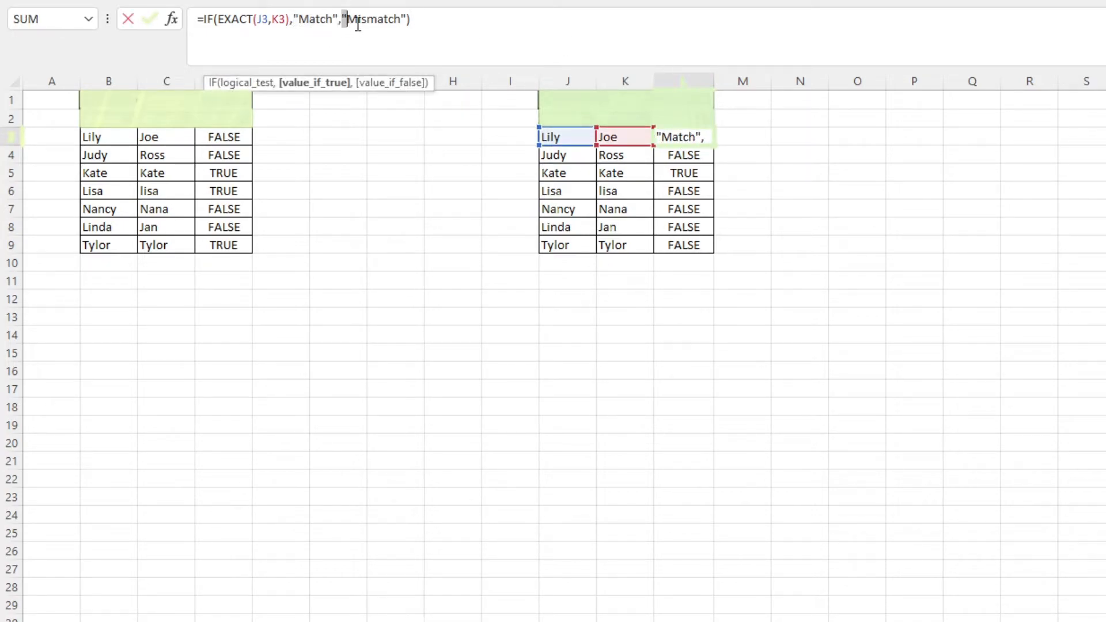
pyautogui.press('Return')
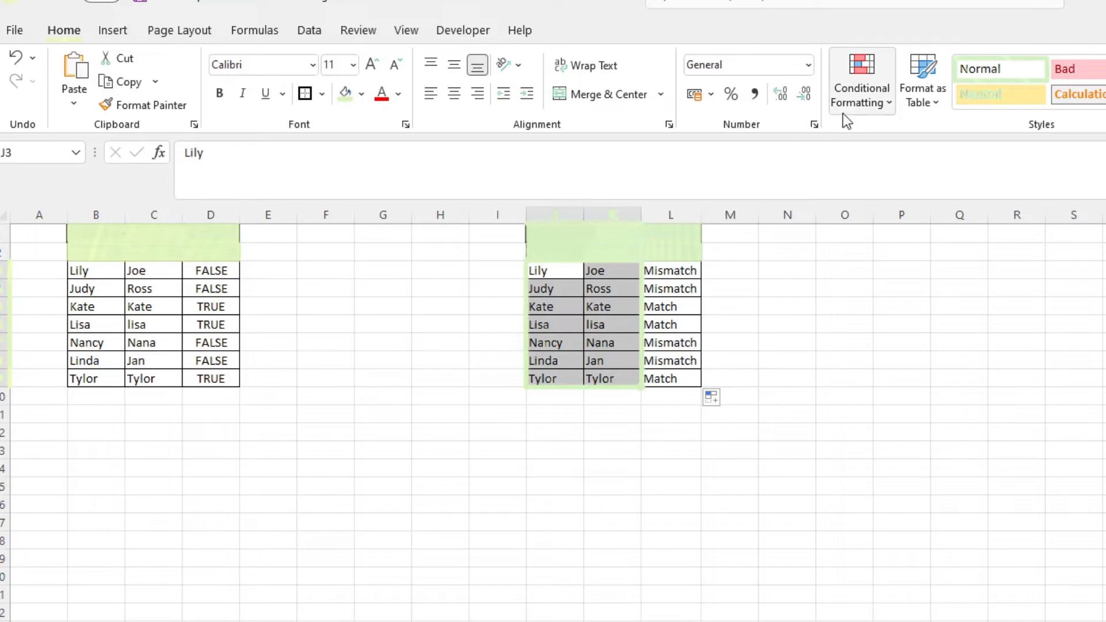
# Create a formula-based conditional formatting rule using =$B3=$C3
pyautogui.click(861, 80)
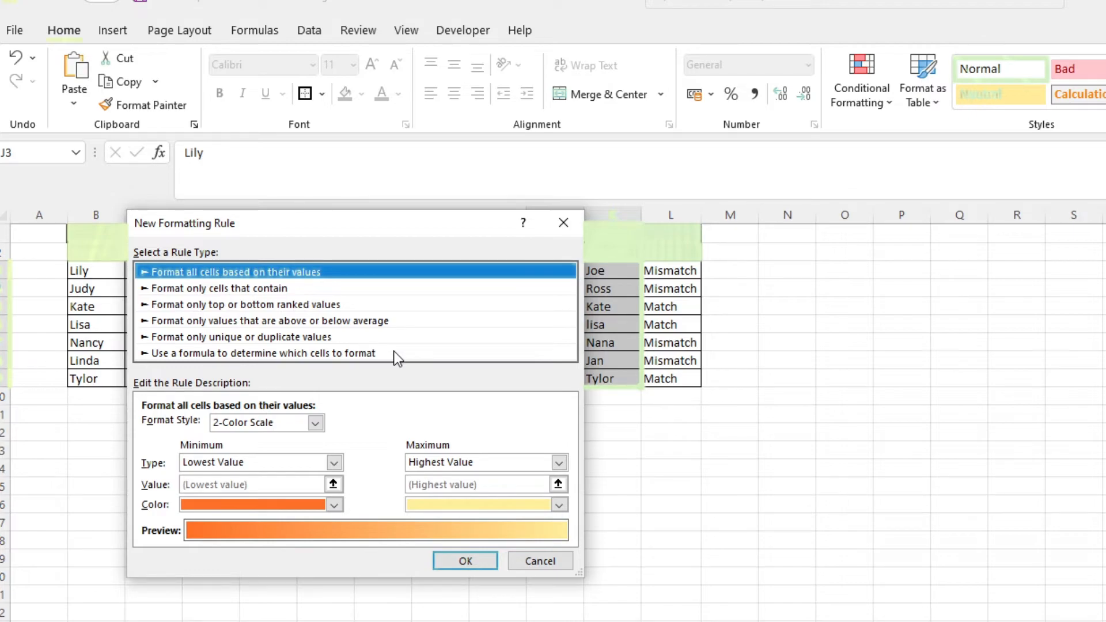
pyautogui.click(268, 352)
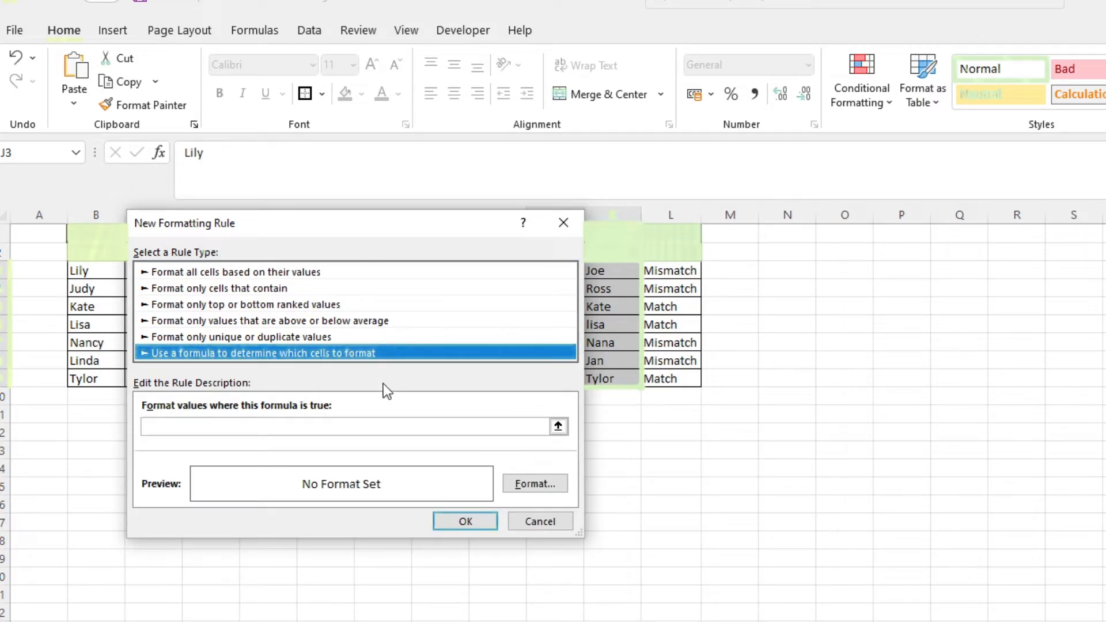
pyautogui.click(346, 427)
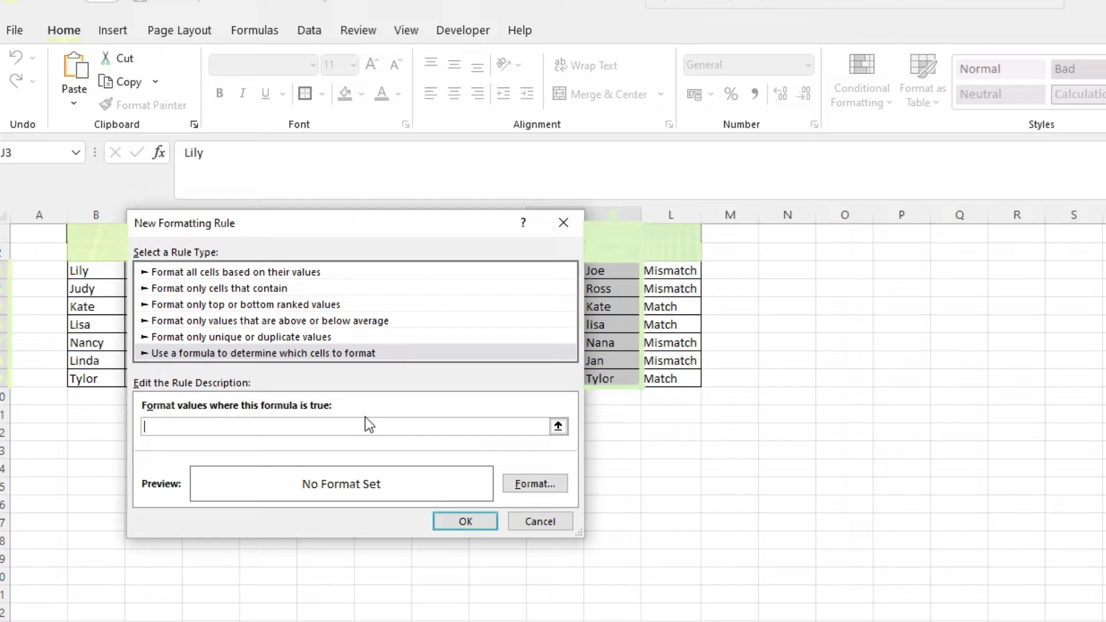
pyautogui.write('=')
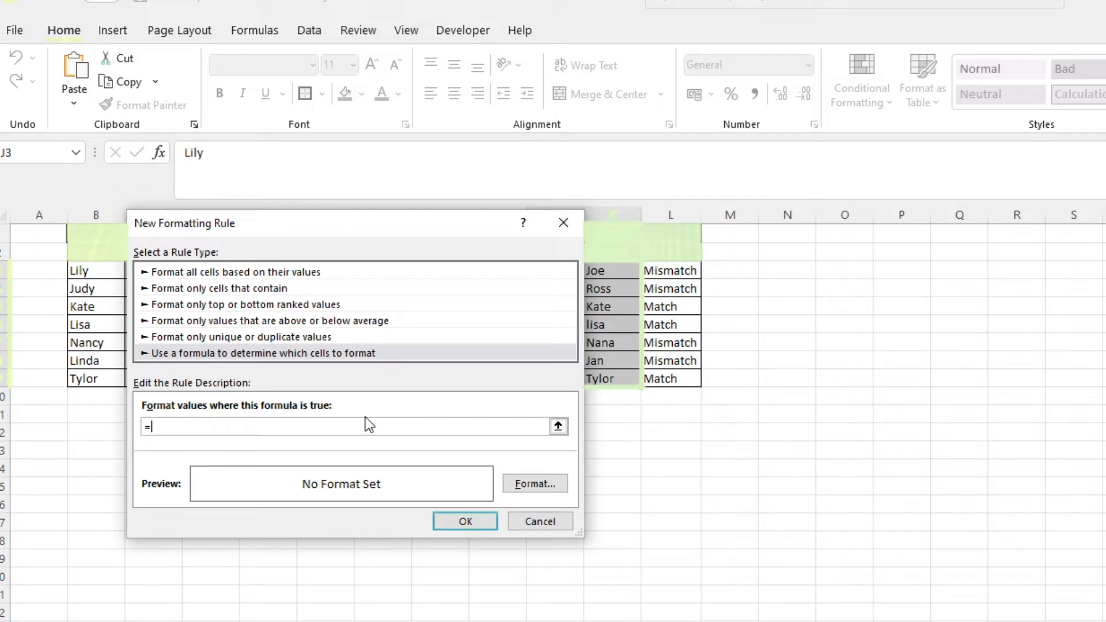
pyautogui.write('$')
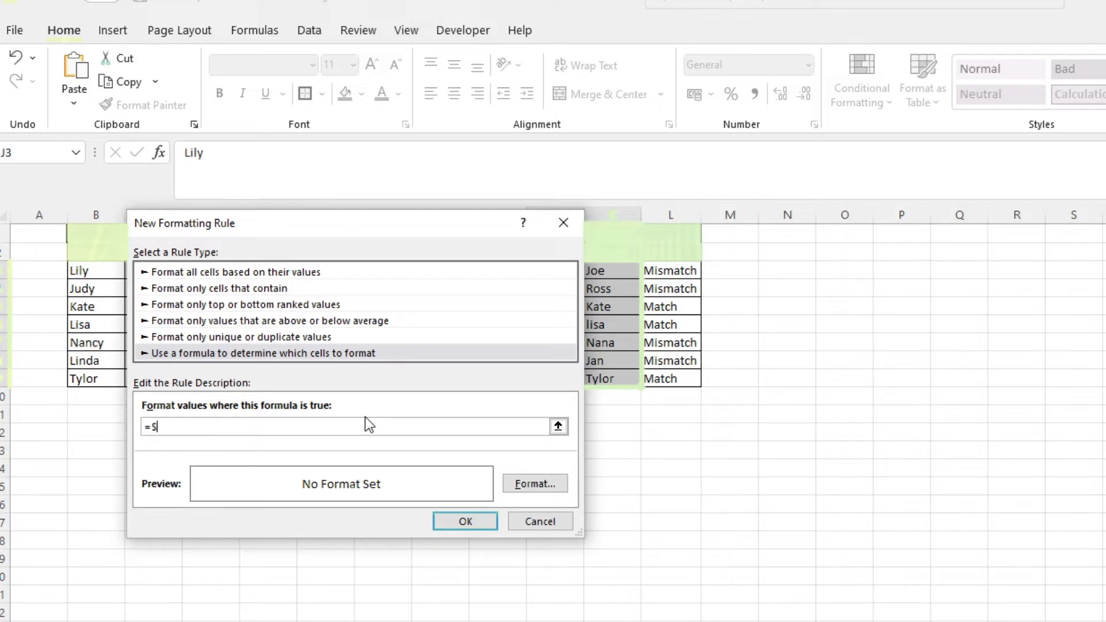
pyautogui.write('b3')
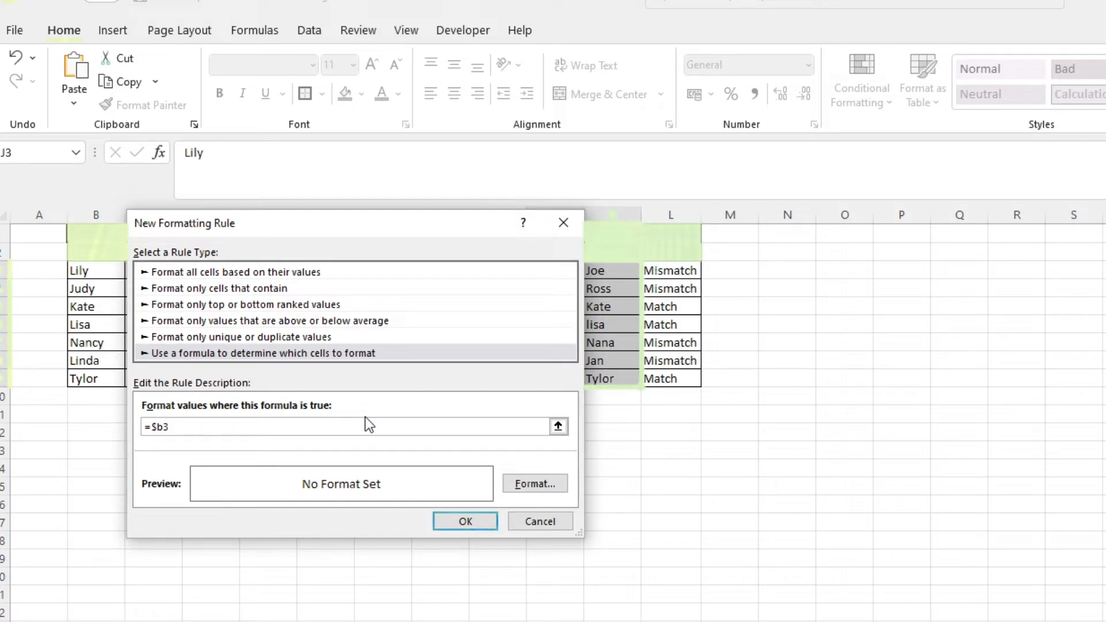
pyautogui.write('=$')
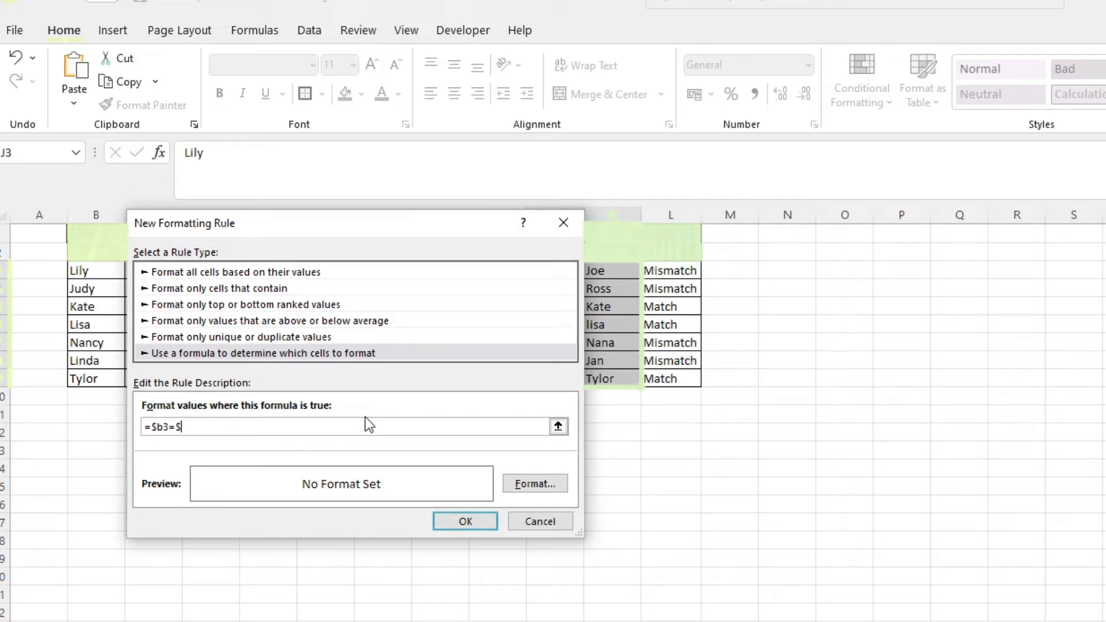
pyautogui.write('c3')
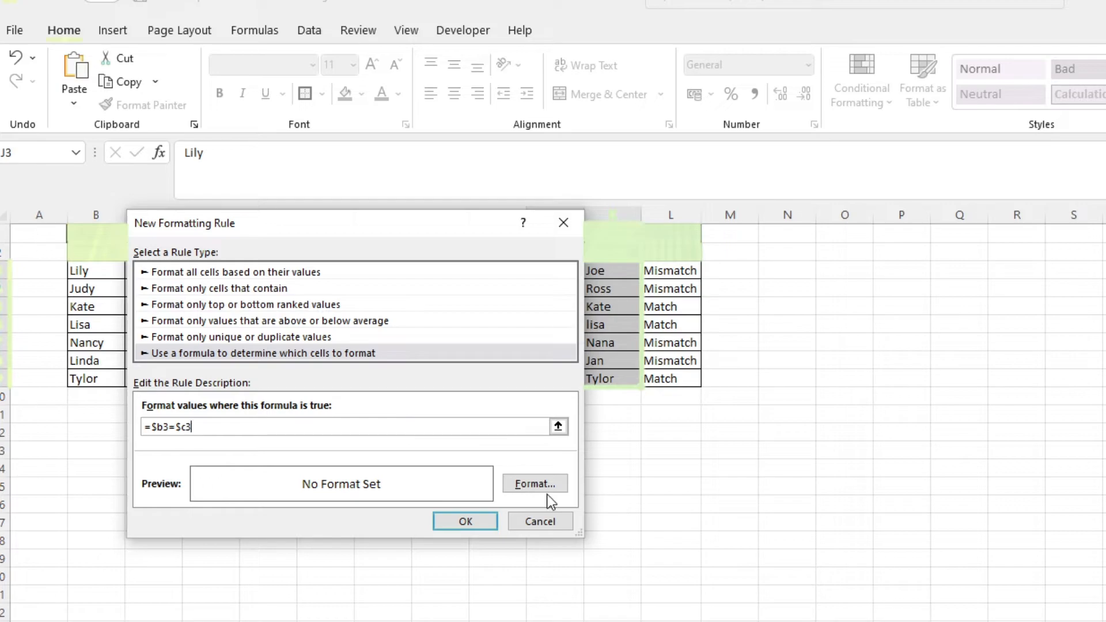
# Give the rule a red background fill and confirm it
pyautogui.click(534, 484)
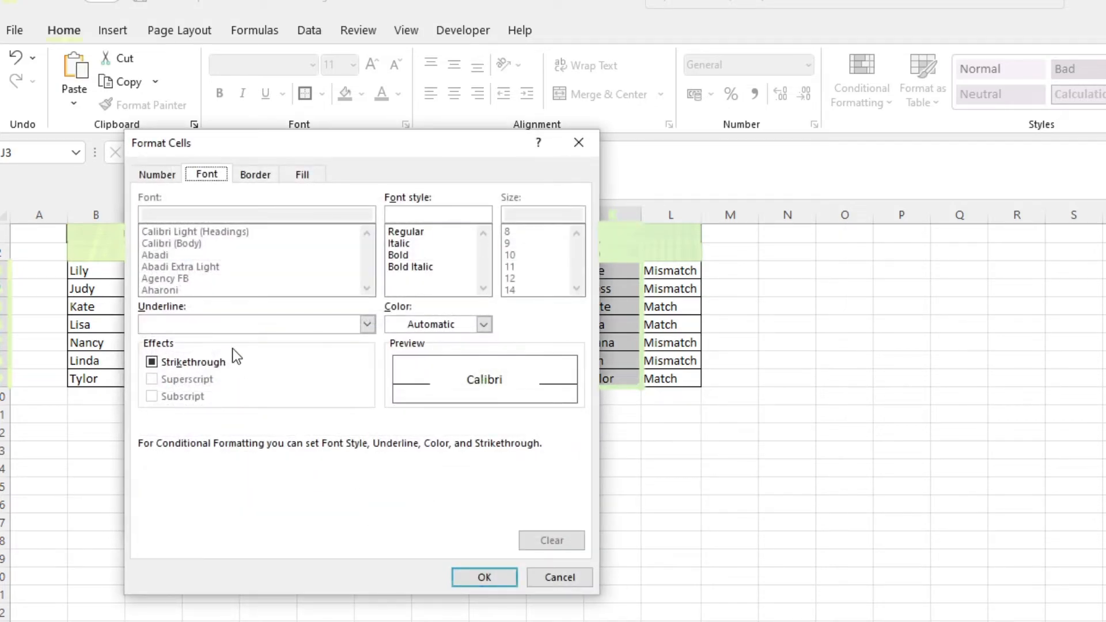
pyautogui.click(301, 174)
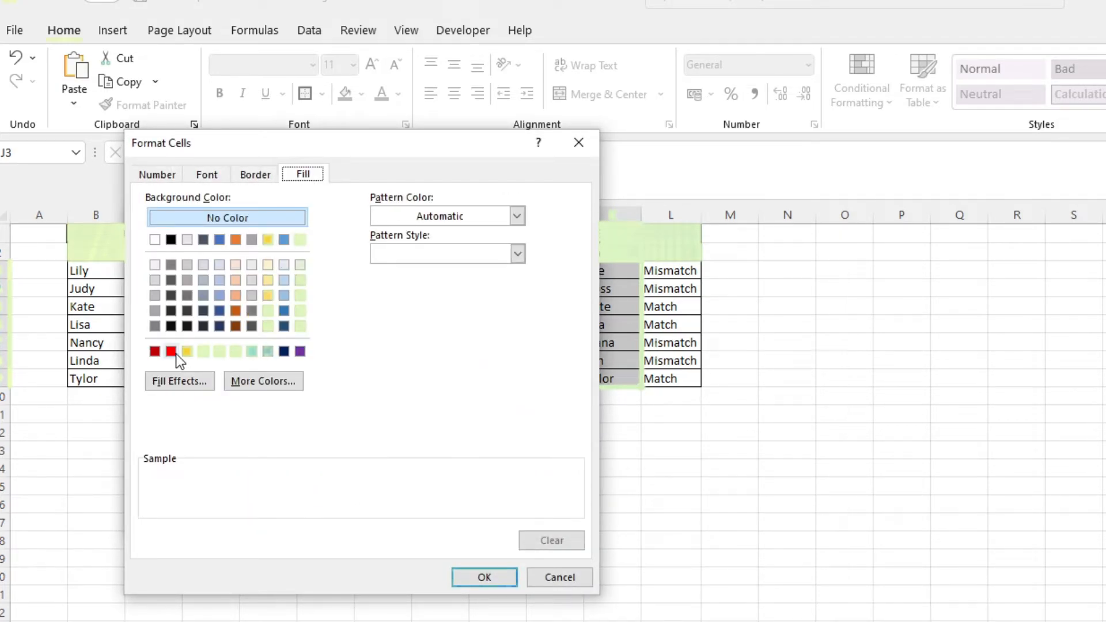
pyautogui.click(483, 576)
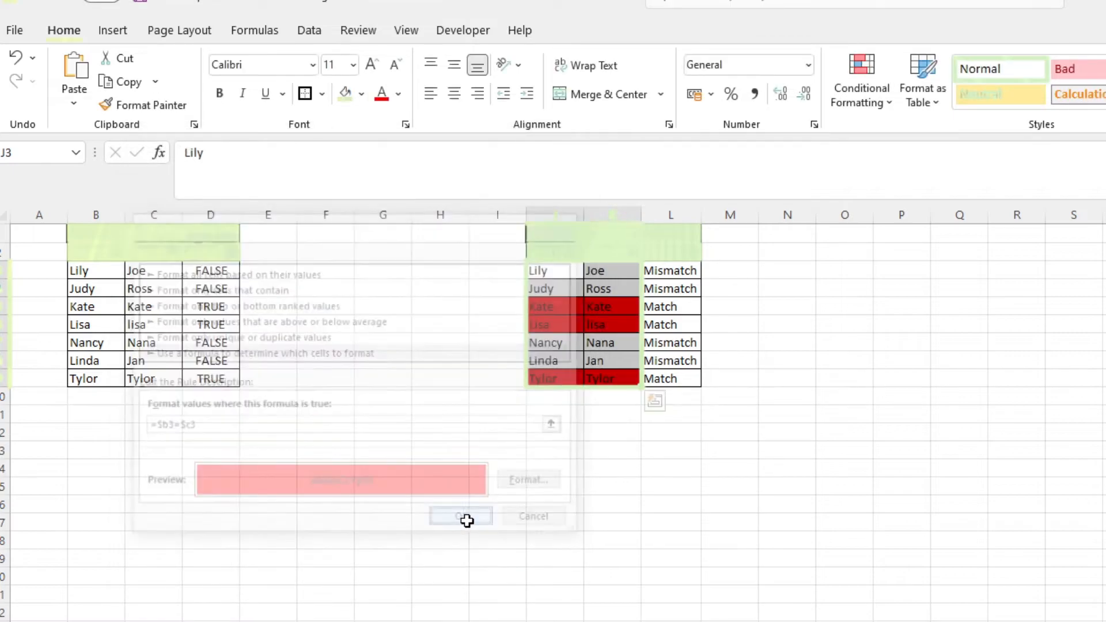
pyautogui.click(460, 516)
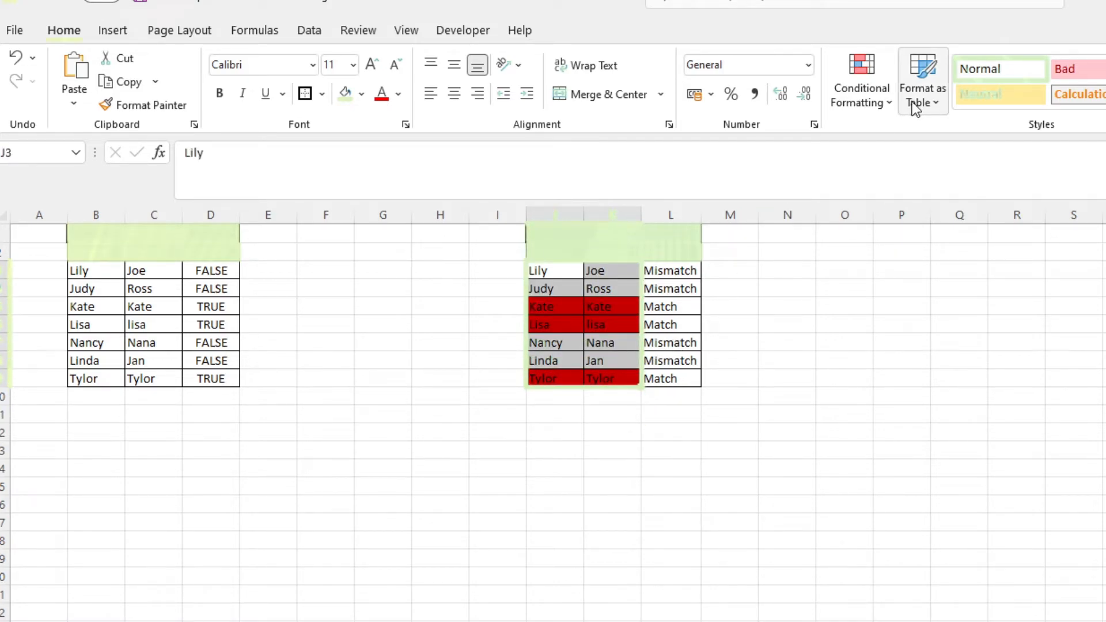
# Edit the conditional formatting rule's formula to =$B3<>$C3 and apply it
pyautogui.click(860, 79)
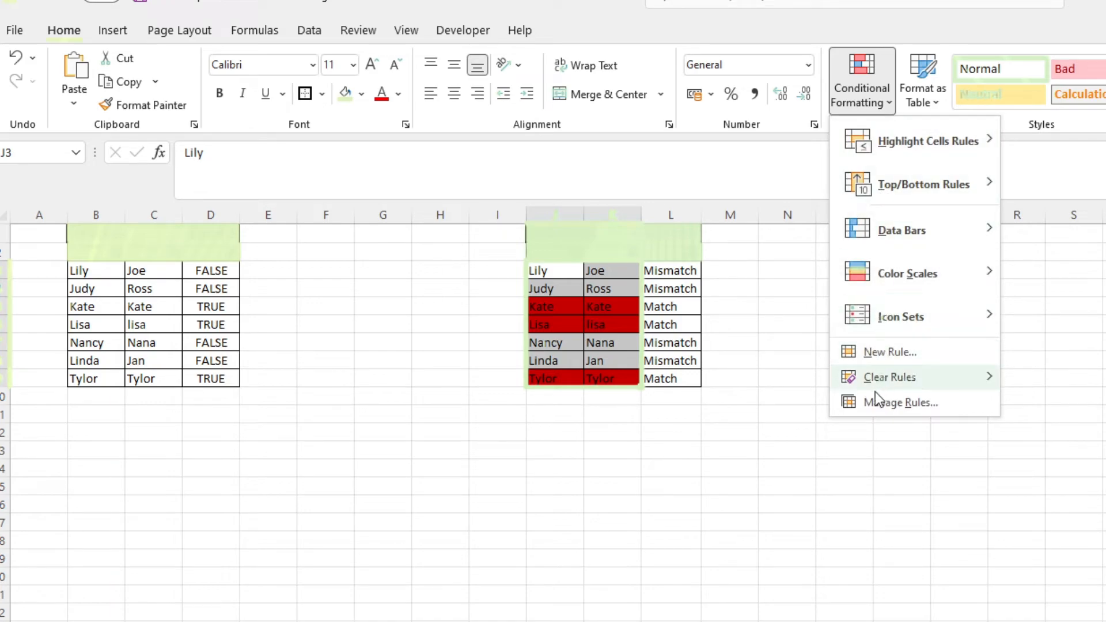
pyautogui.click(901, 403)
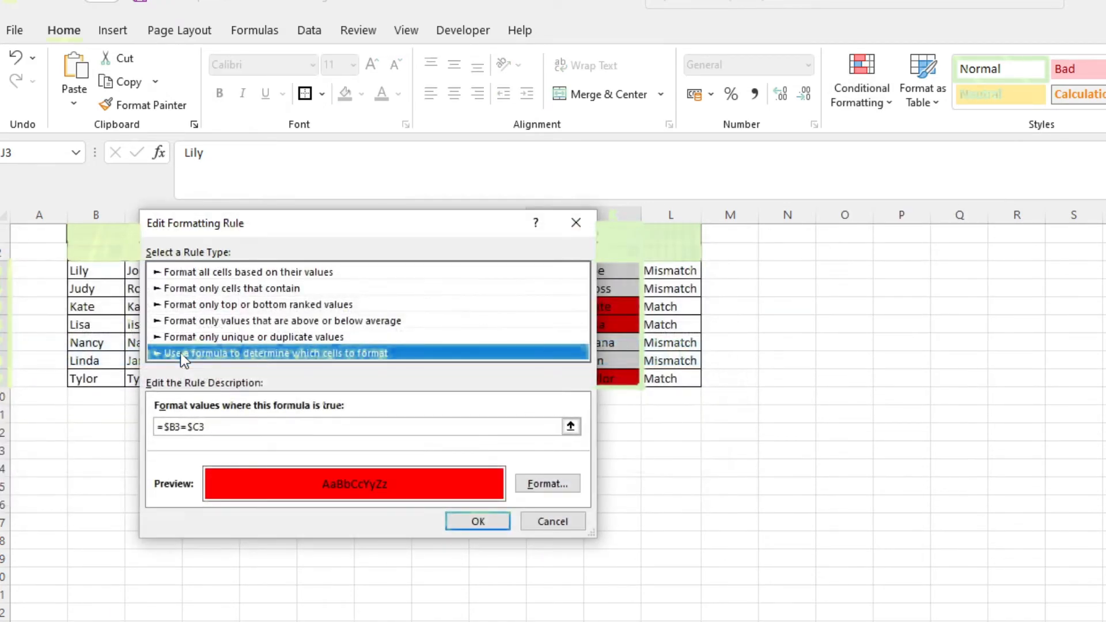
pyautogui.click(188, 426)
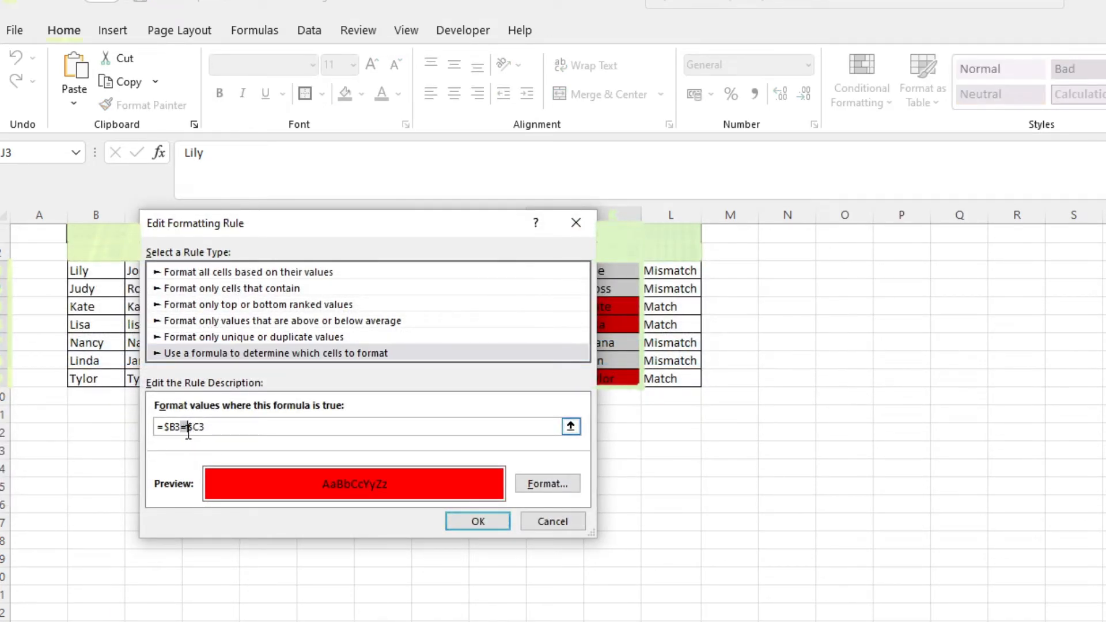
pyautogui.write('<>')
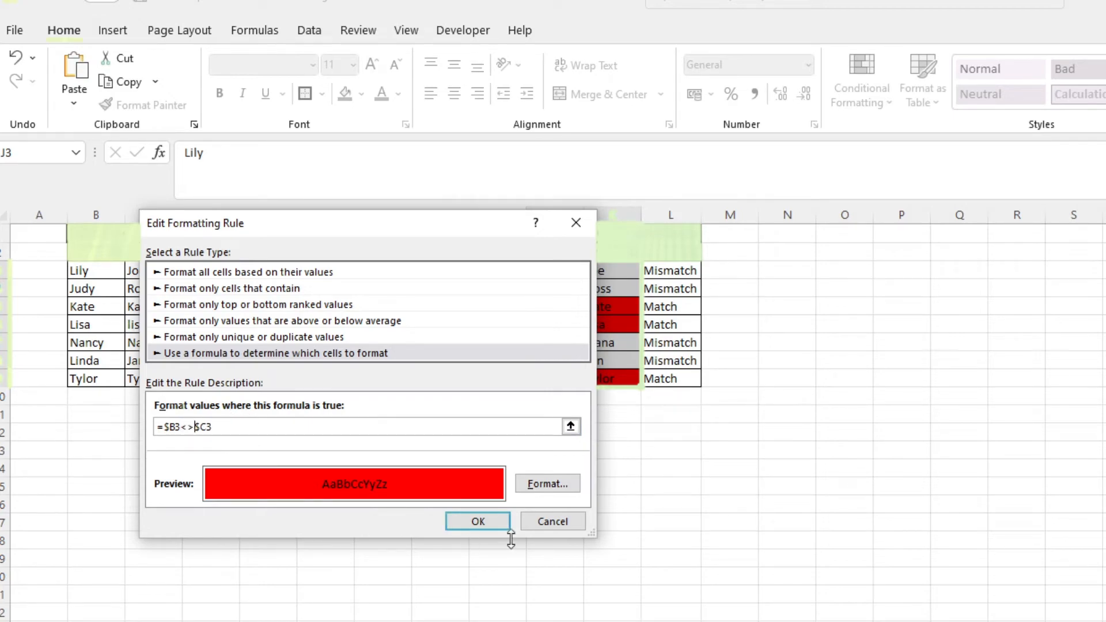
pyautogui.click(477, 521)
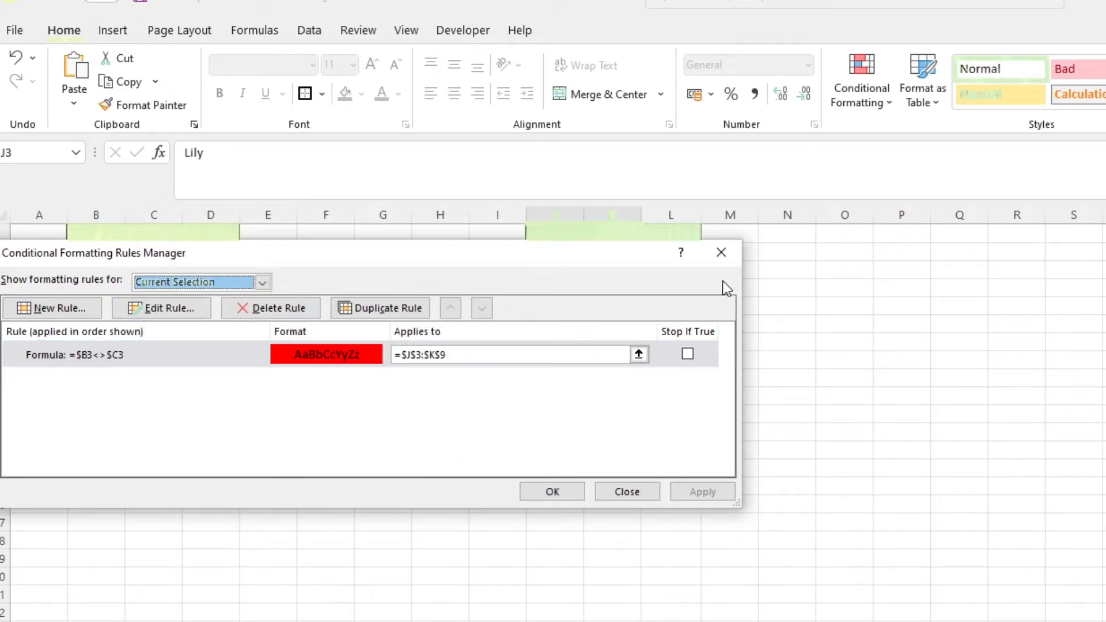
pyautogui.click(625, 491)
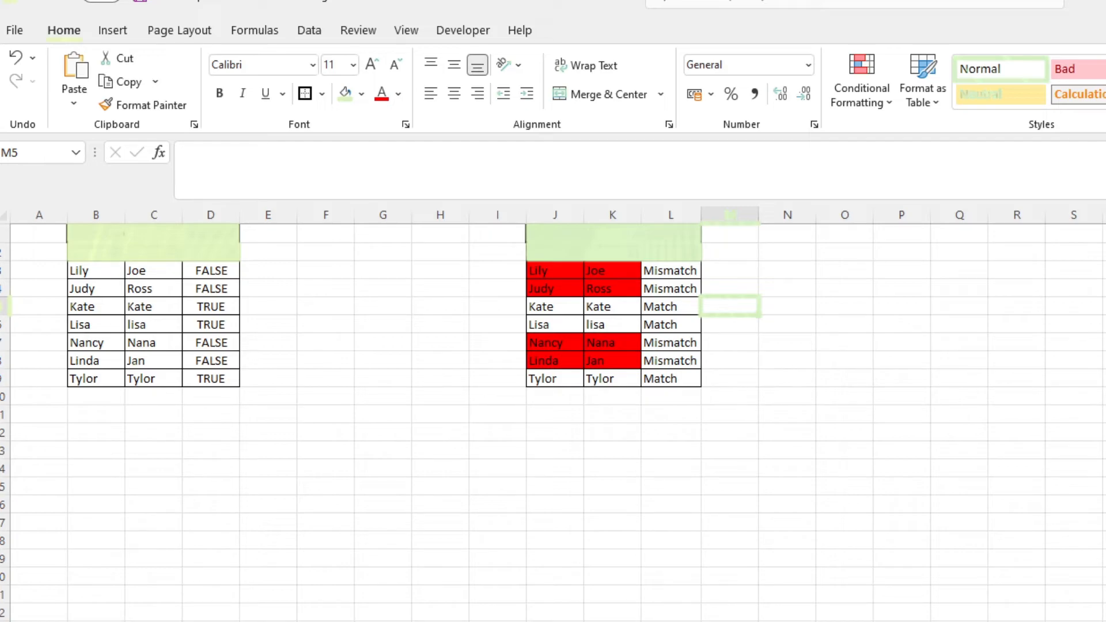
pyautogui.click(730, 306)
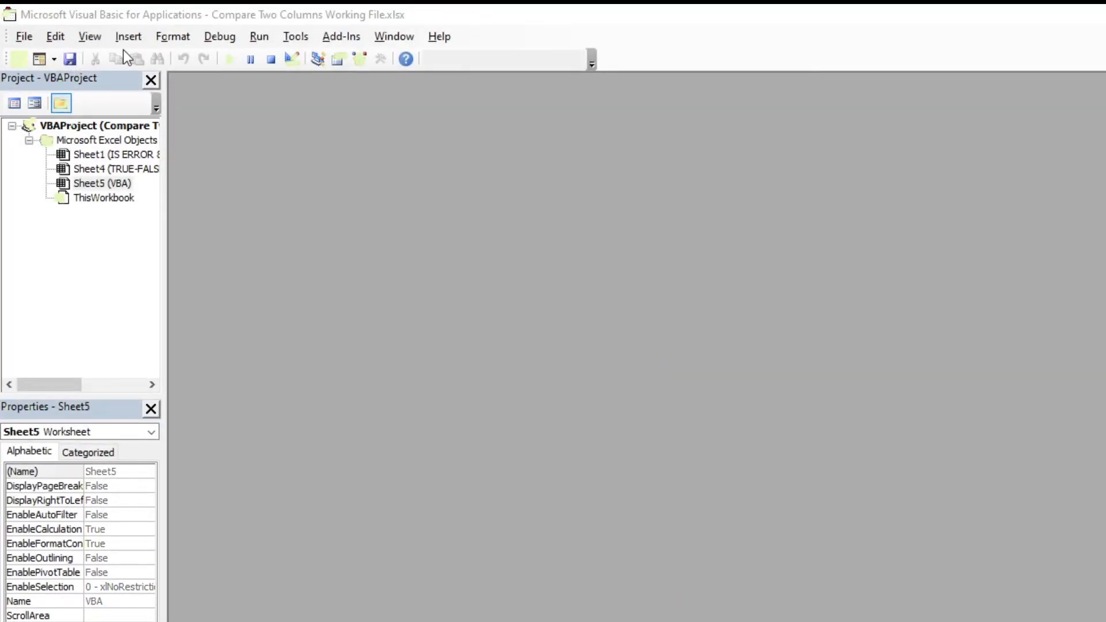
# Insert a module with the ExtendOffice_HighlightColumnDifferences macro code and run it
pyautogui.click(128, 36)
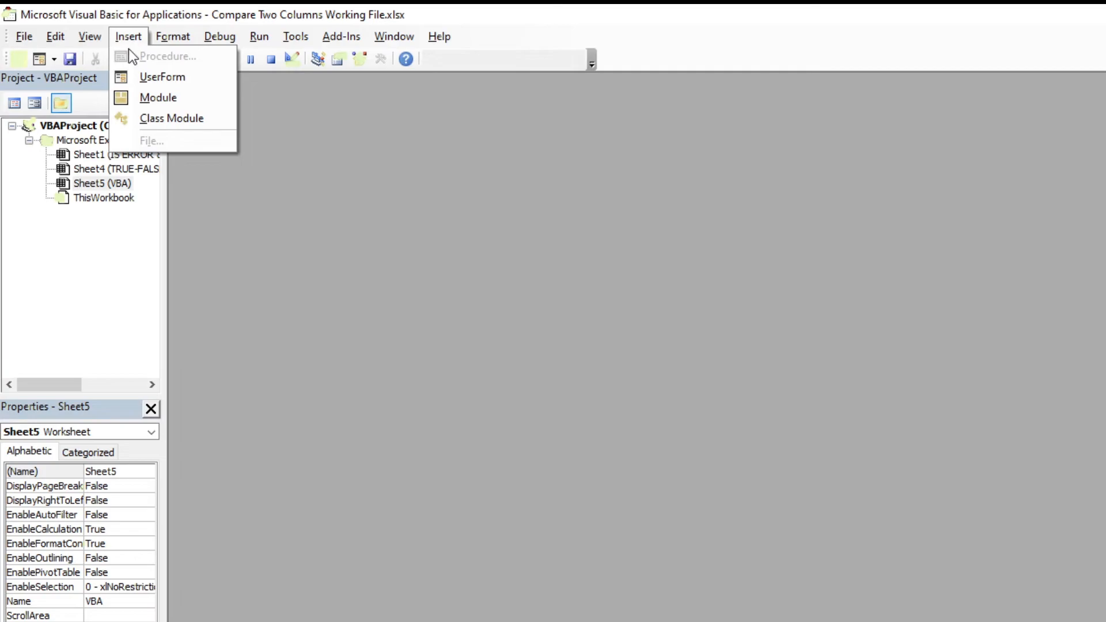
pyautogui.click(158, 98)
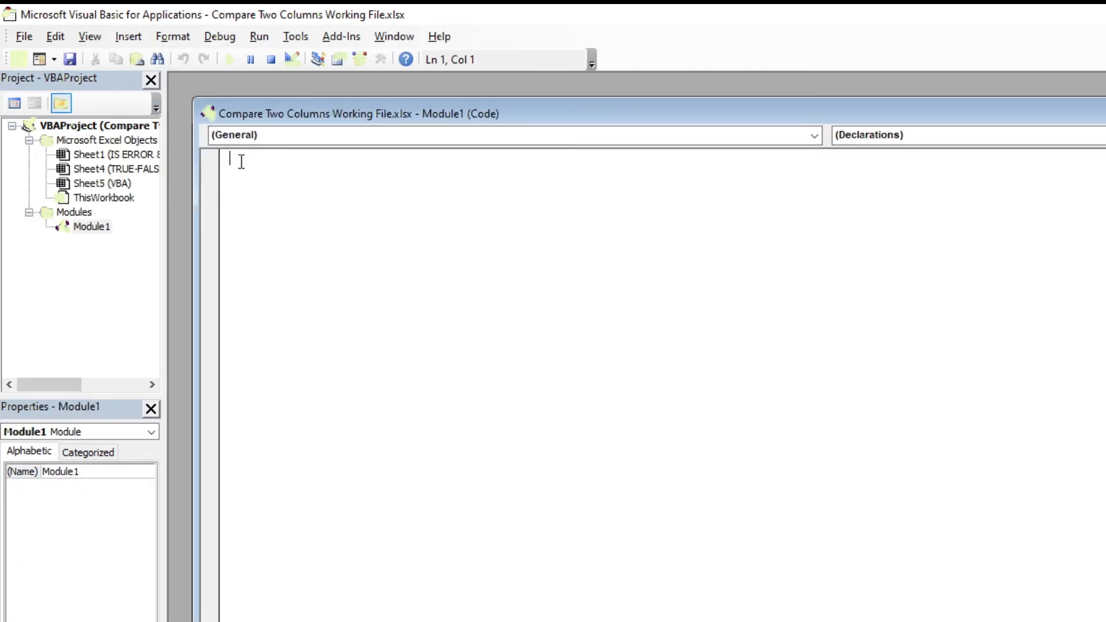
pyautogui.write('Sub ExtendOffice_HighlightColumnDifferences()')
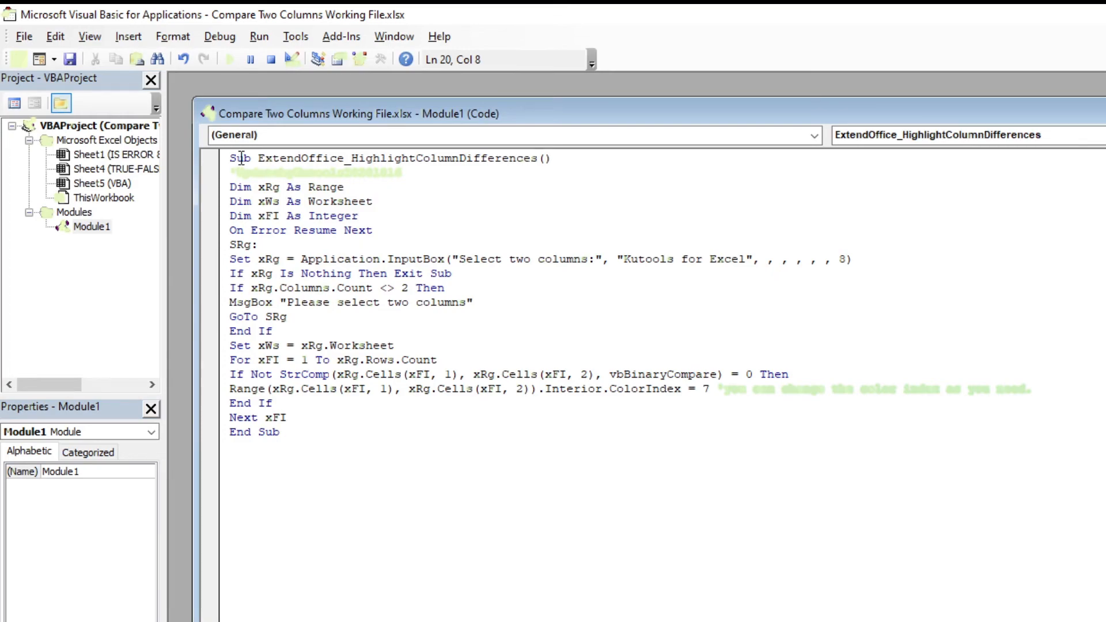
pyautogui.click(279, 431)
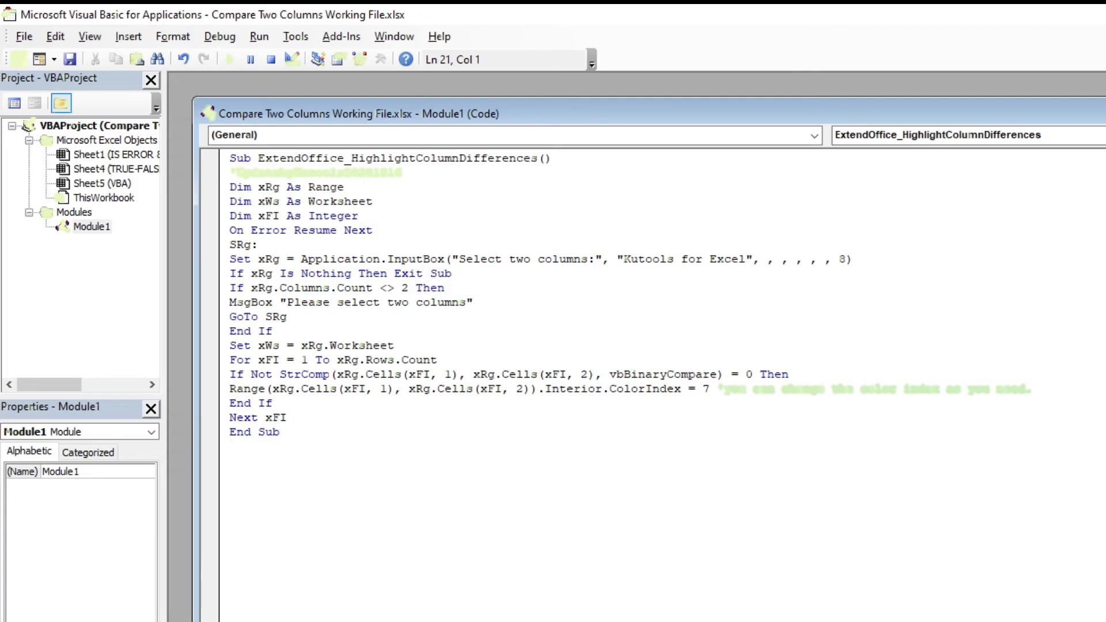
pyautogui.click(230, 59)
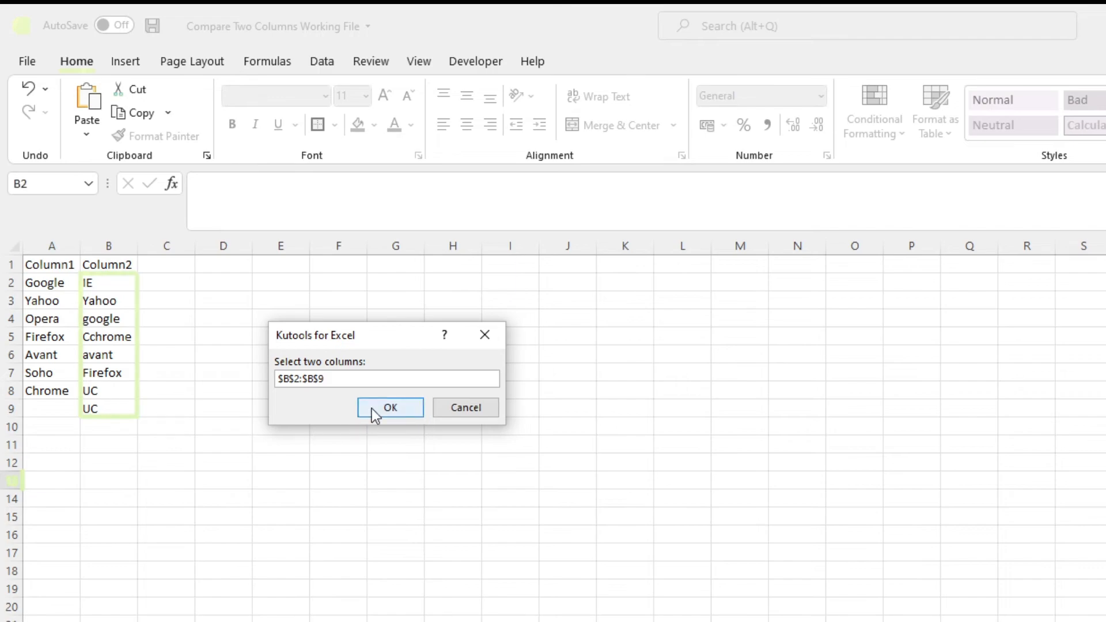
# Confirm the A2:B9 comparison range, dismiss the warning, and view the magenta highlights
pyautogui.click(389, 408)
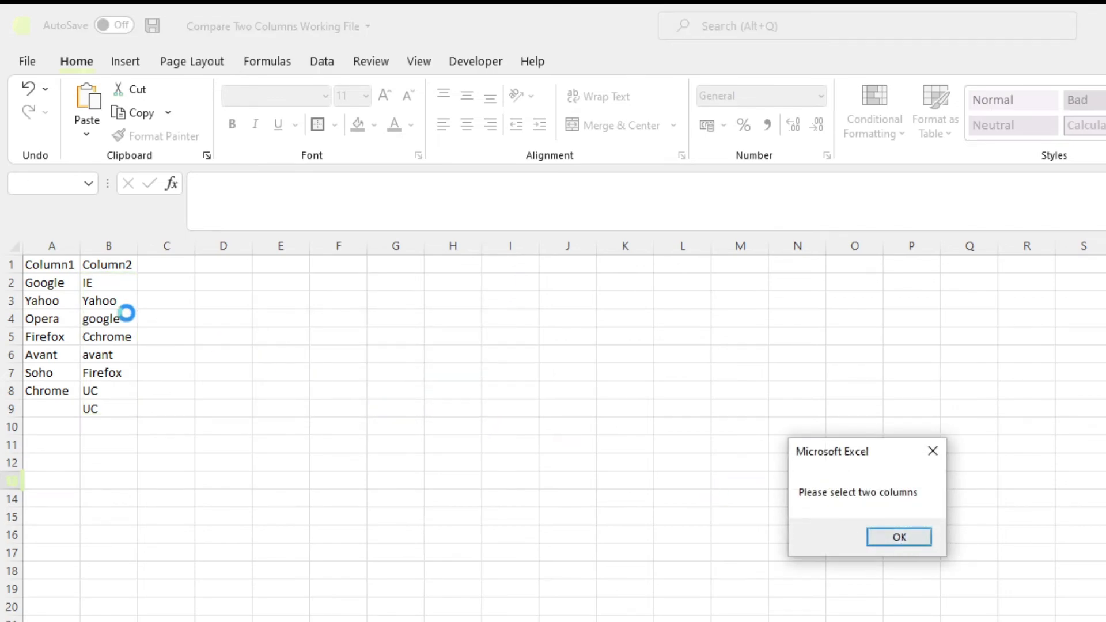
pyautogui.click(899, 537)
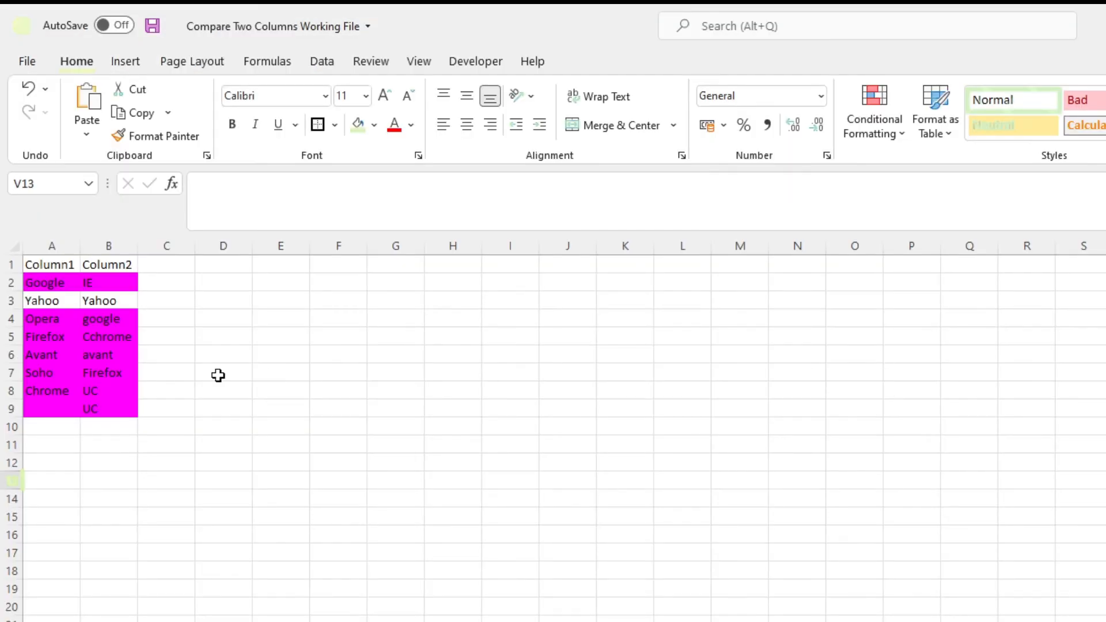
pyautogui.click(223, 409)
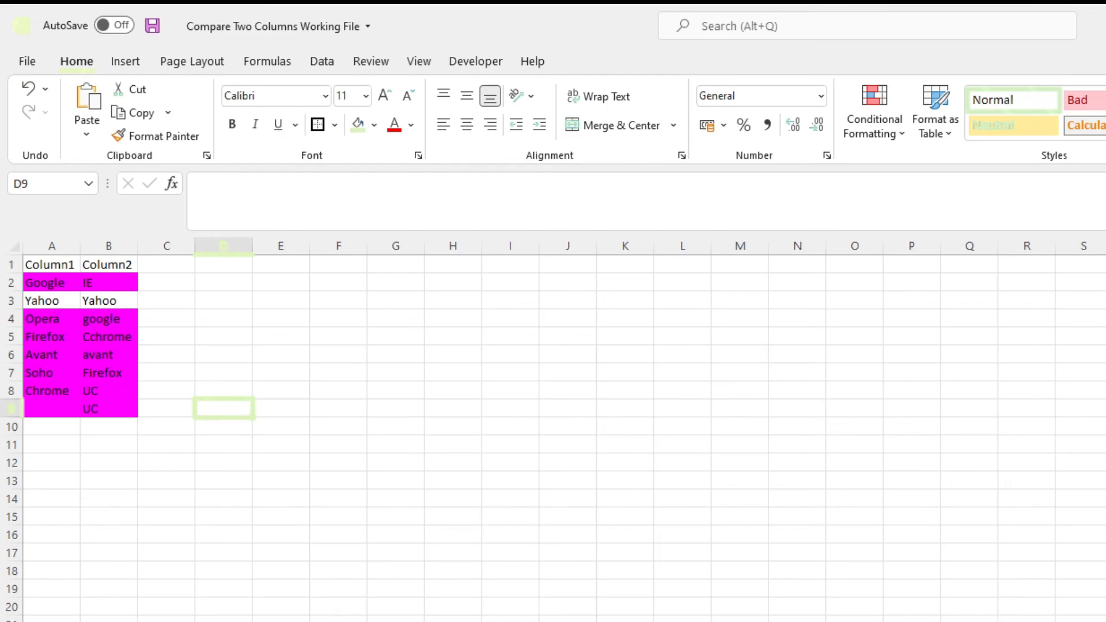